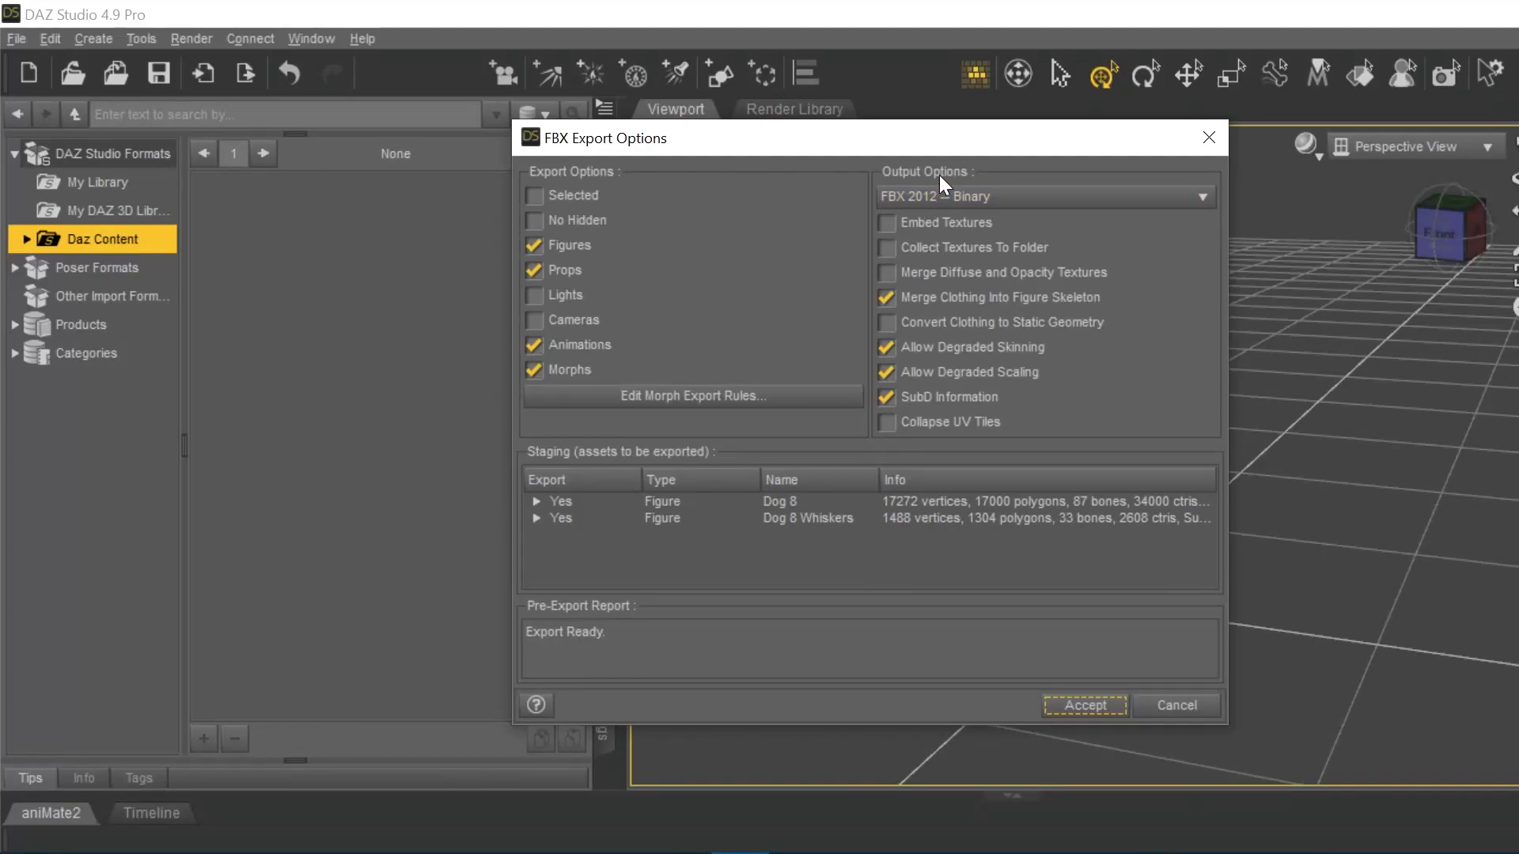
{"action": "mouse_move", "coordinate": [985, 150]}
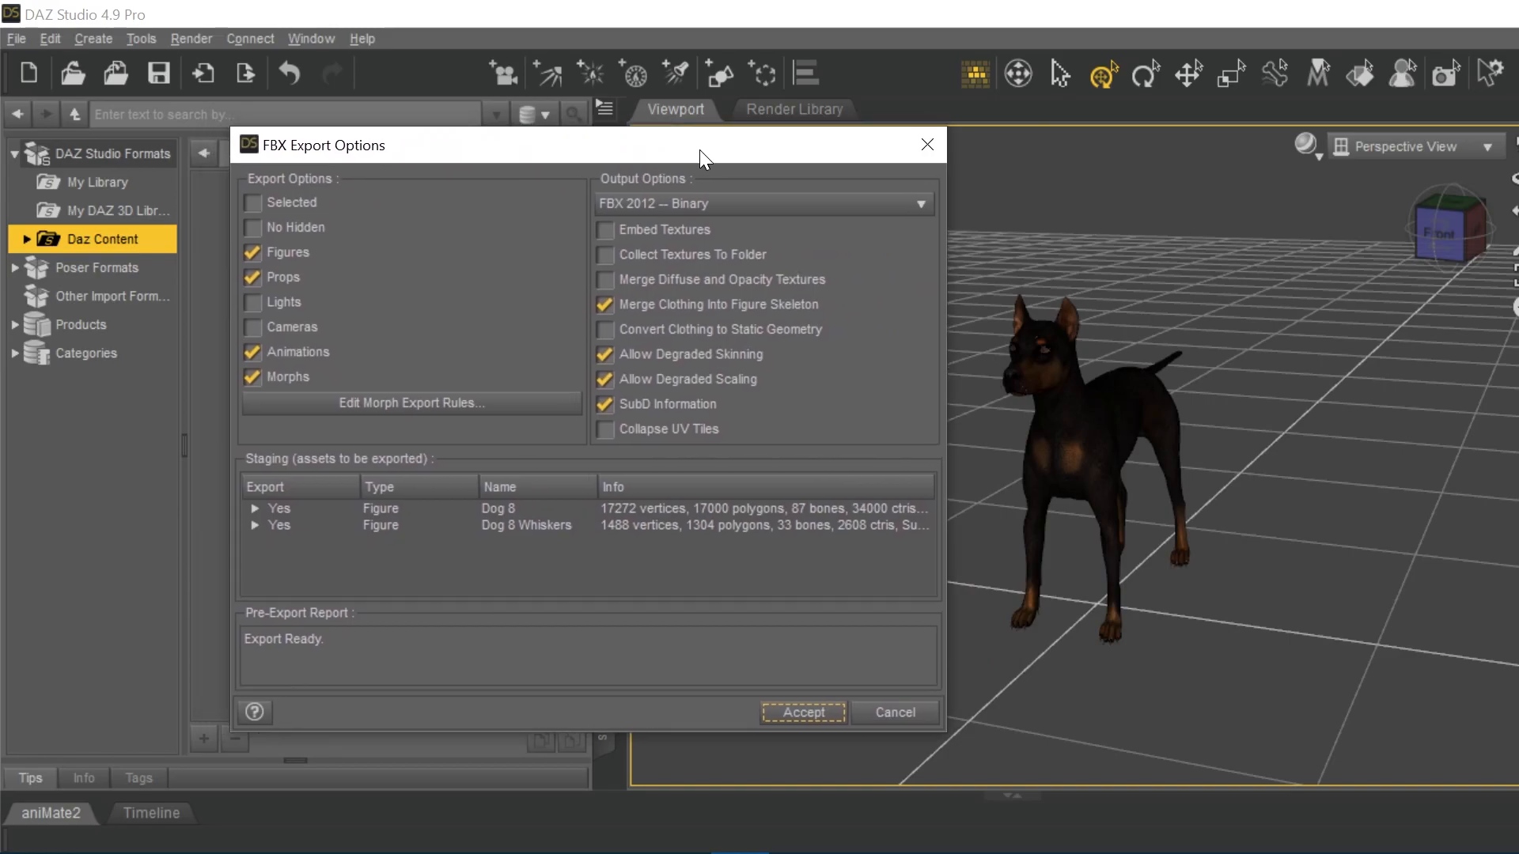
{"action": "mouse_move", "coordinate": [691, 378]}
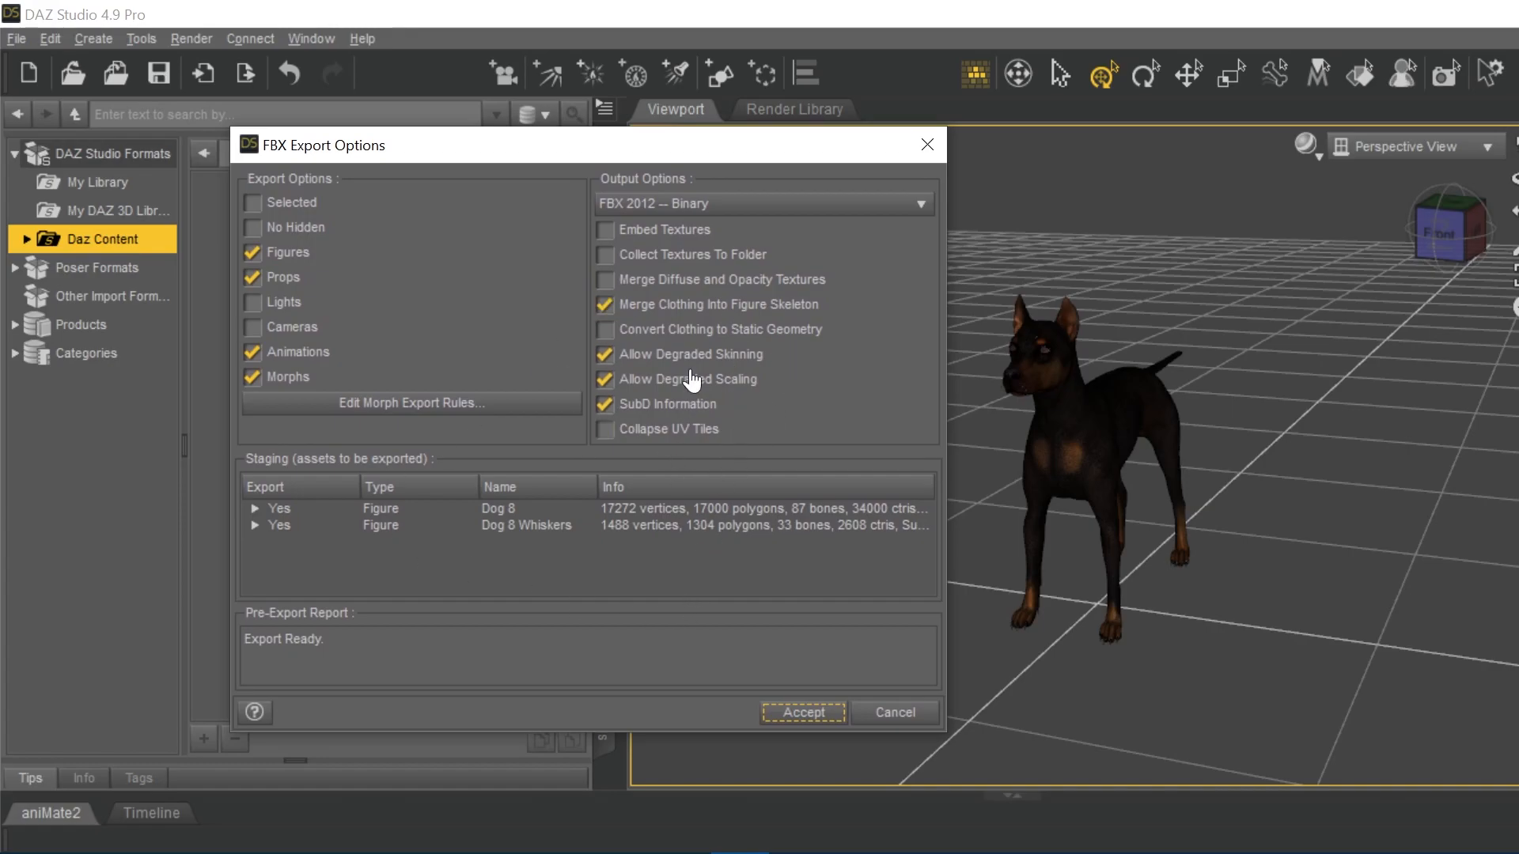
{"action": "mouse_move", "coordinate": [898, 636]}
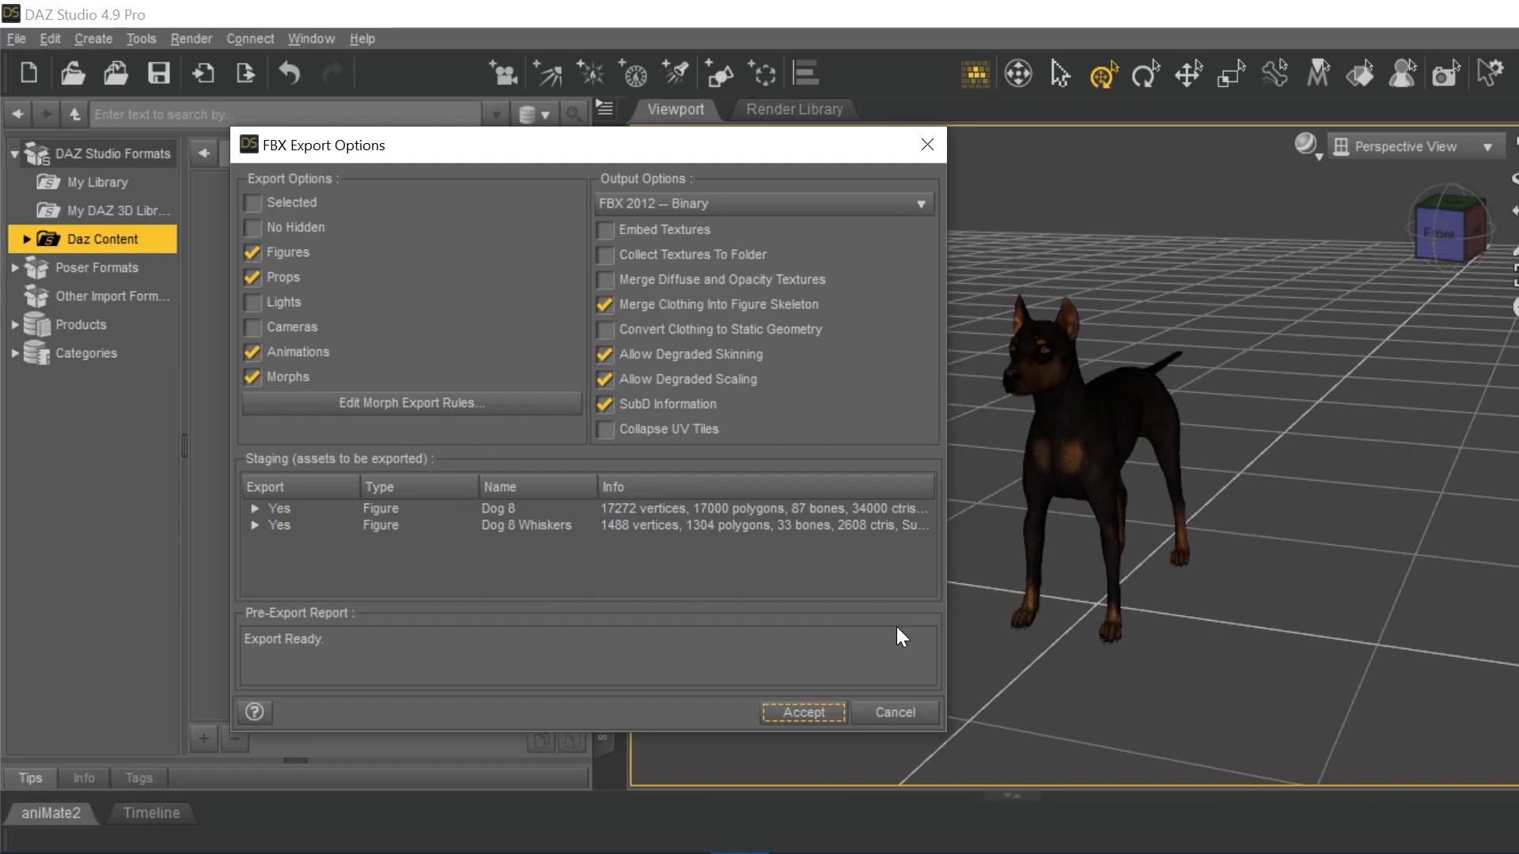
{"action": "mouse_move", "coordinate": [1036, 652]}
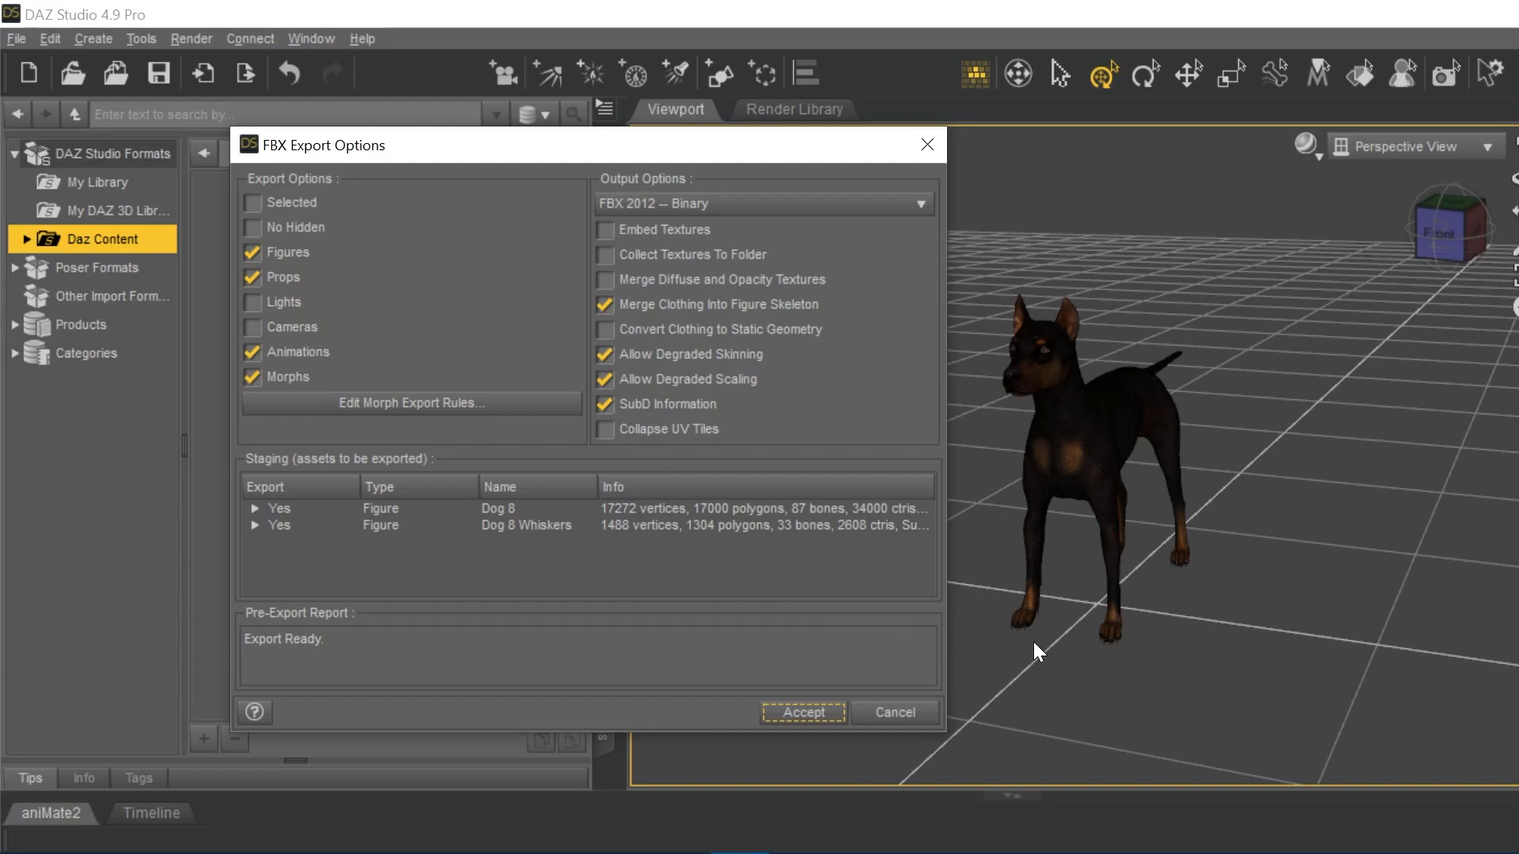
{"action": "mouse_move", "coordinate": [1109, 442]}
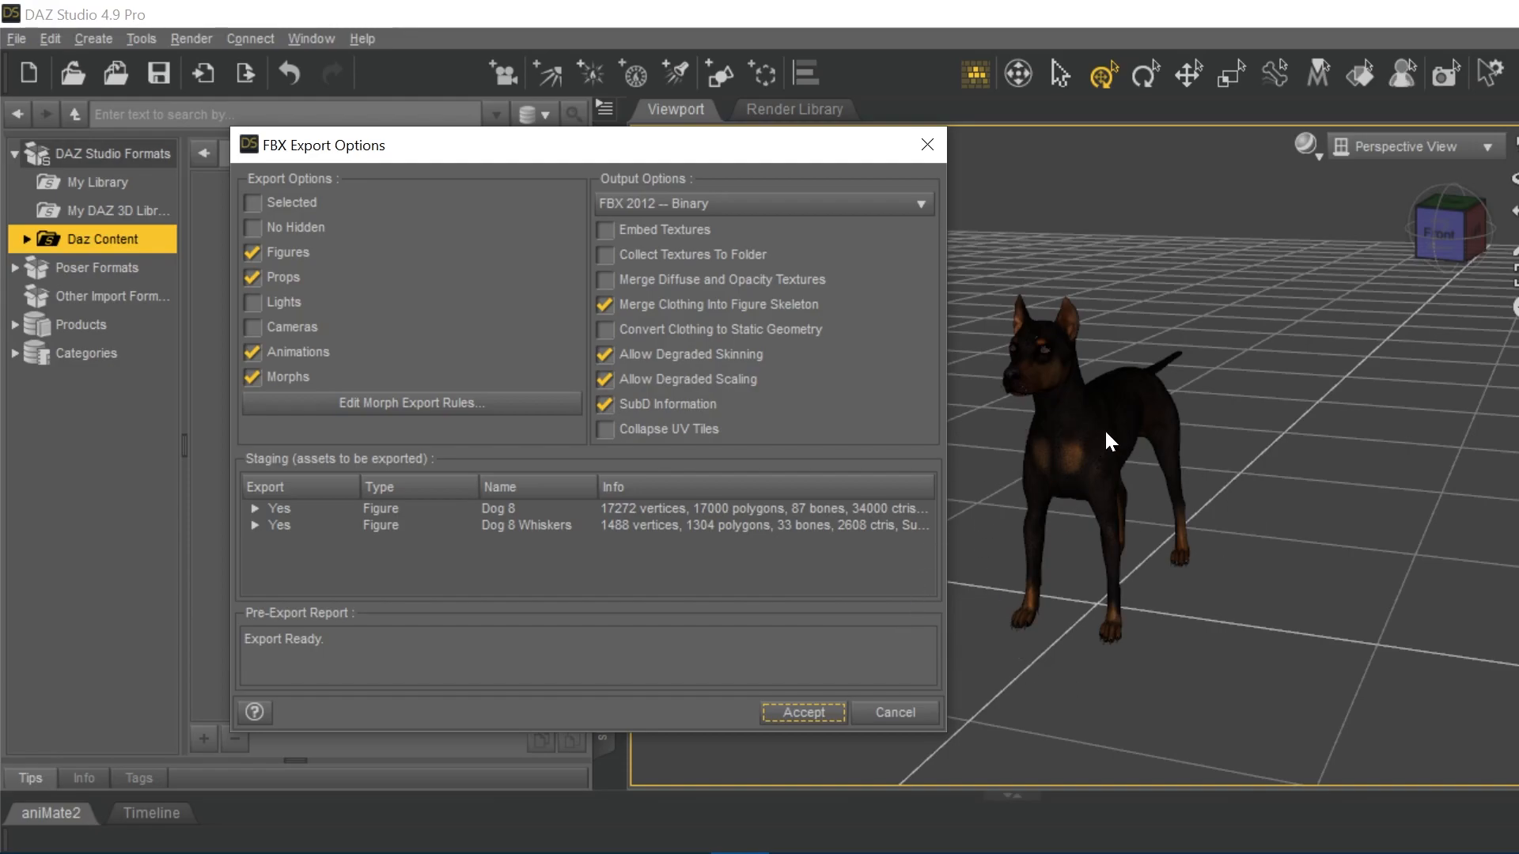
{"action": "mouse_move", "coordinate": [1133, 438]}
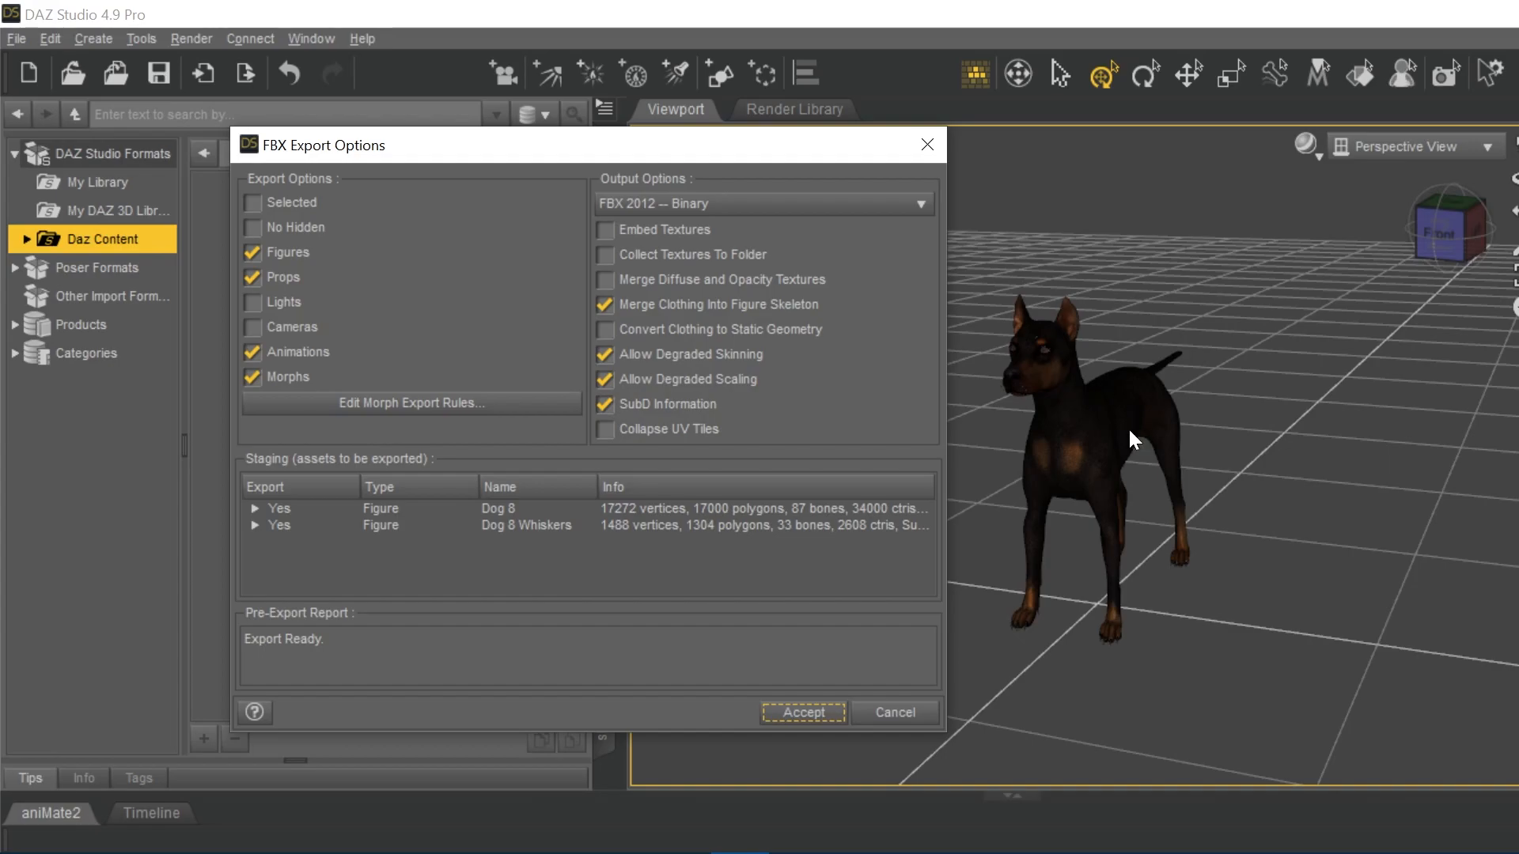
{"action": "mouse_move", "coordinate": [146, 555]}
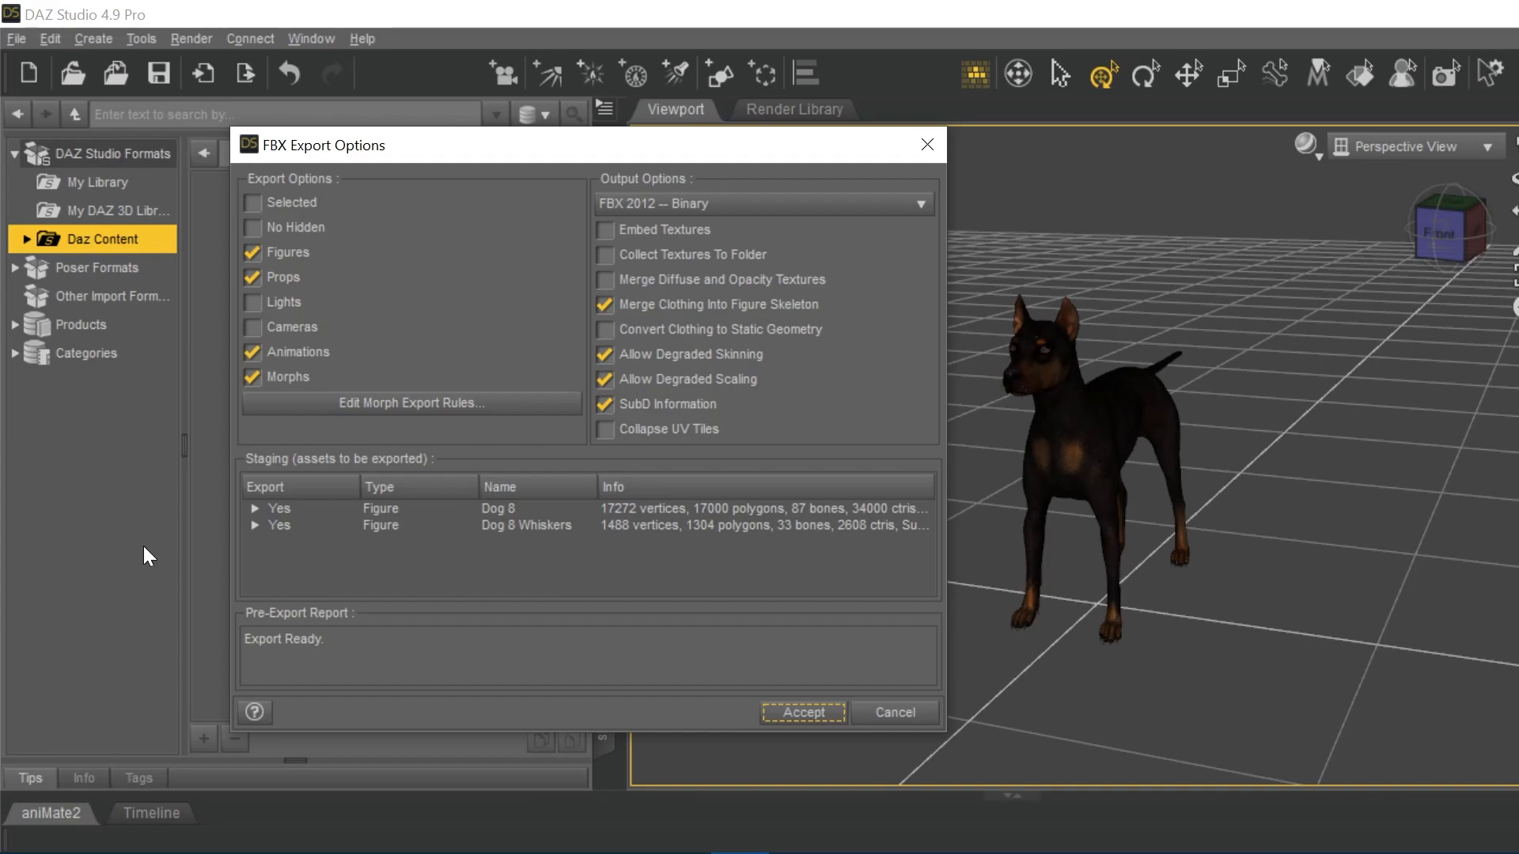
{"action": "mouse_move", "coordinate": [532, 510]}
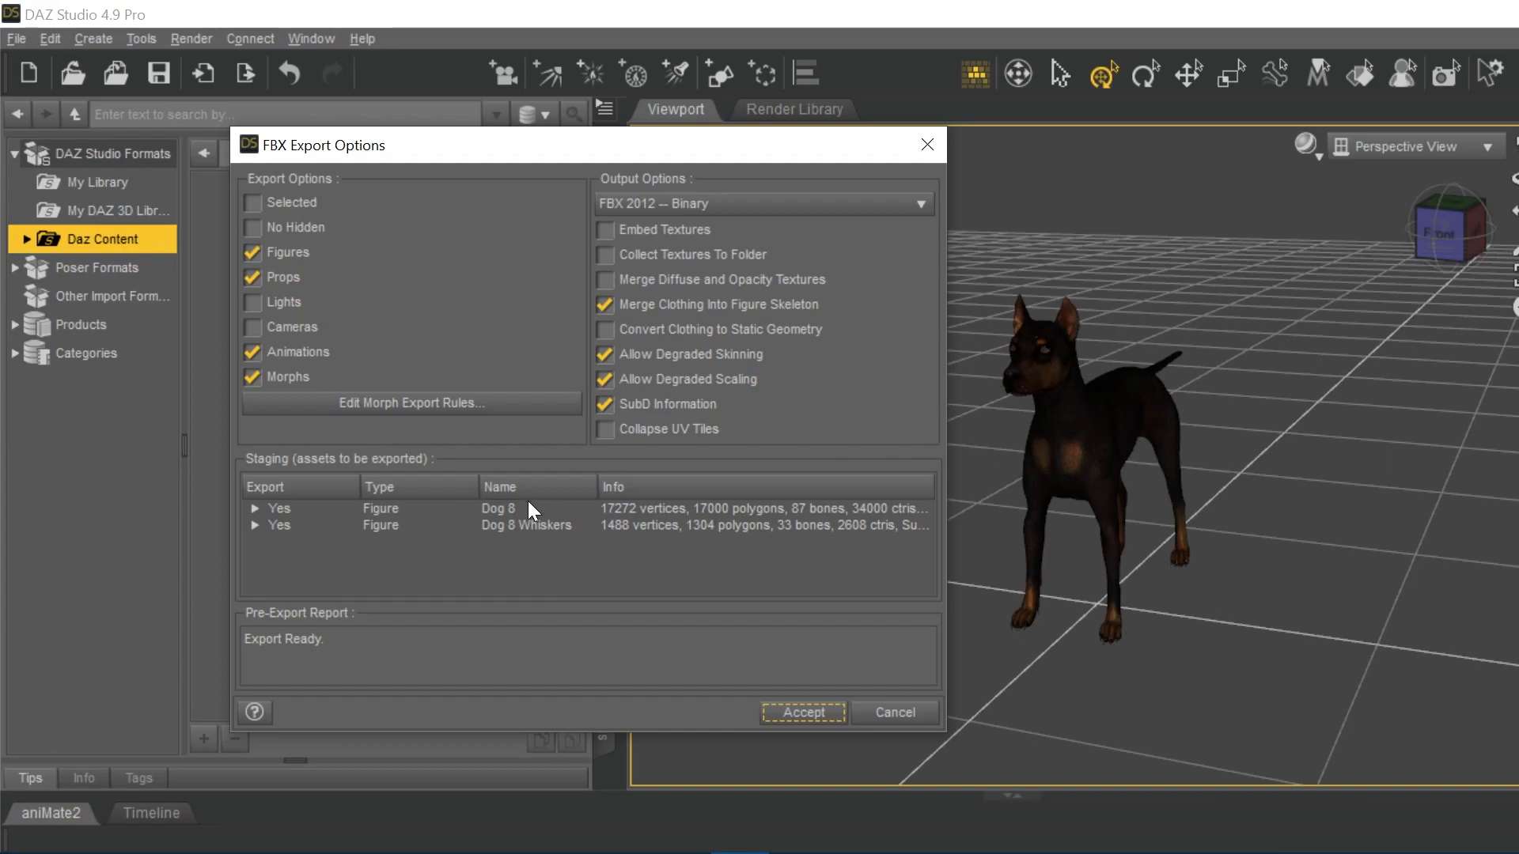
Step: Load the Dog 8 into Morph Creator, auto-converting its detected morphs into shapes
{"action": "left_click", "coordinate": [411, 404]}
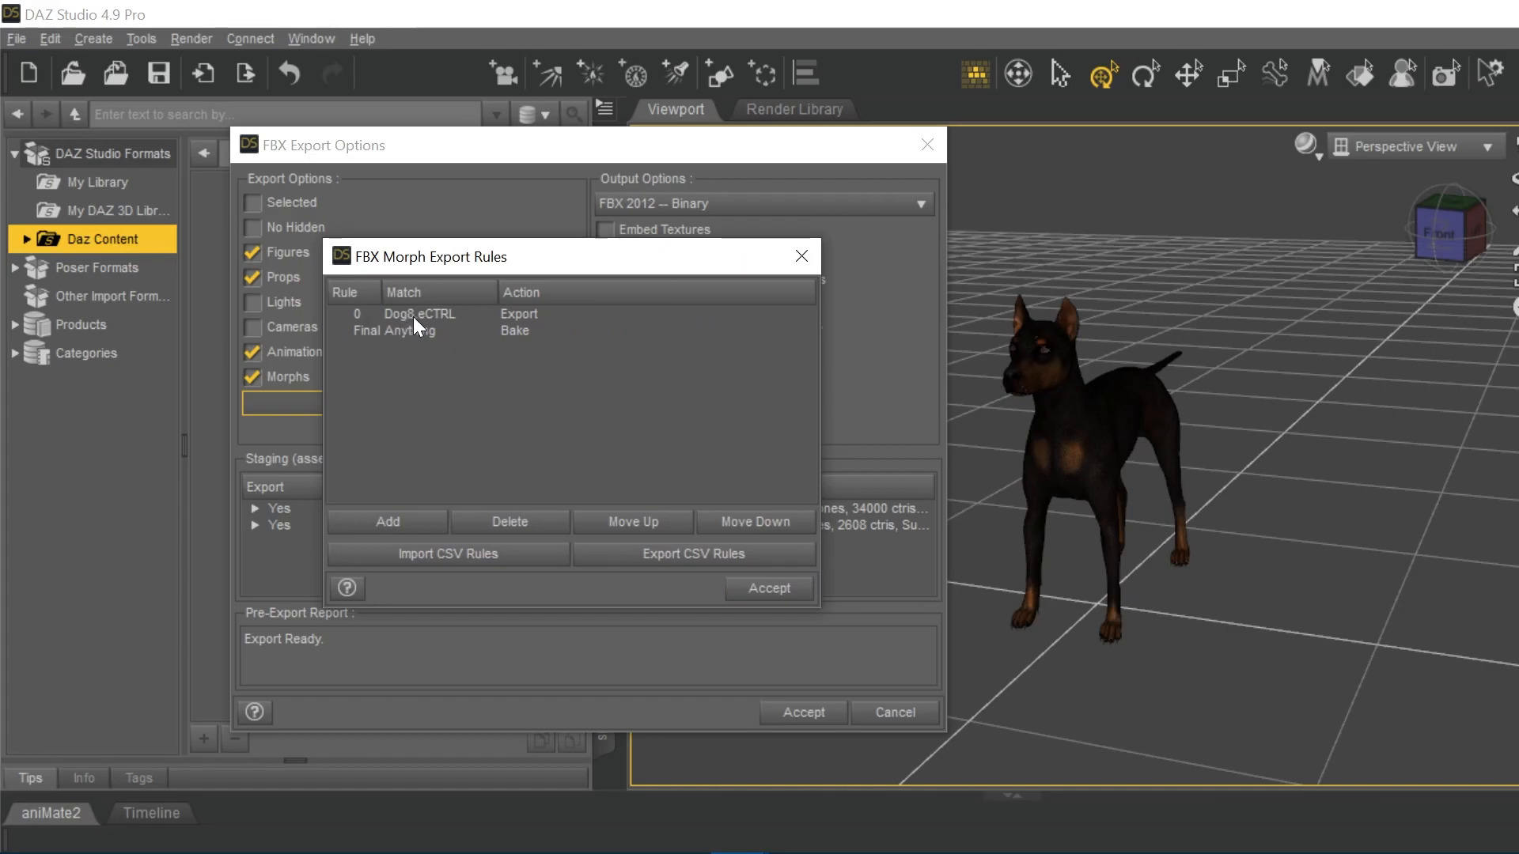
{"action": "mouse_move", "coordinate": [424, 322]}
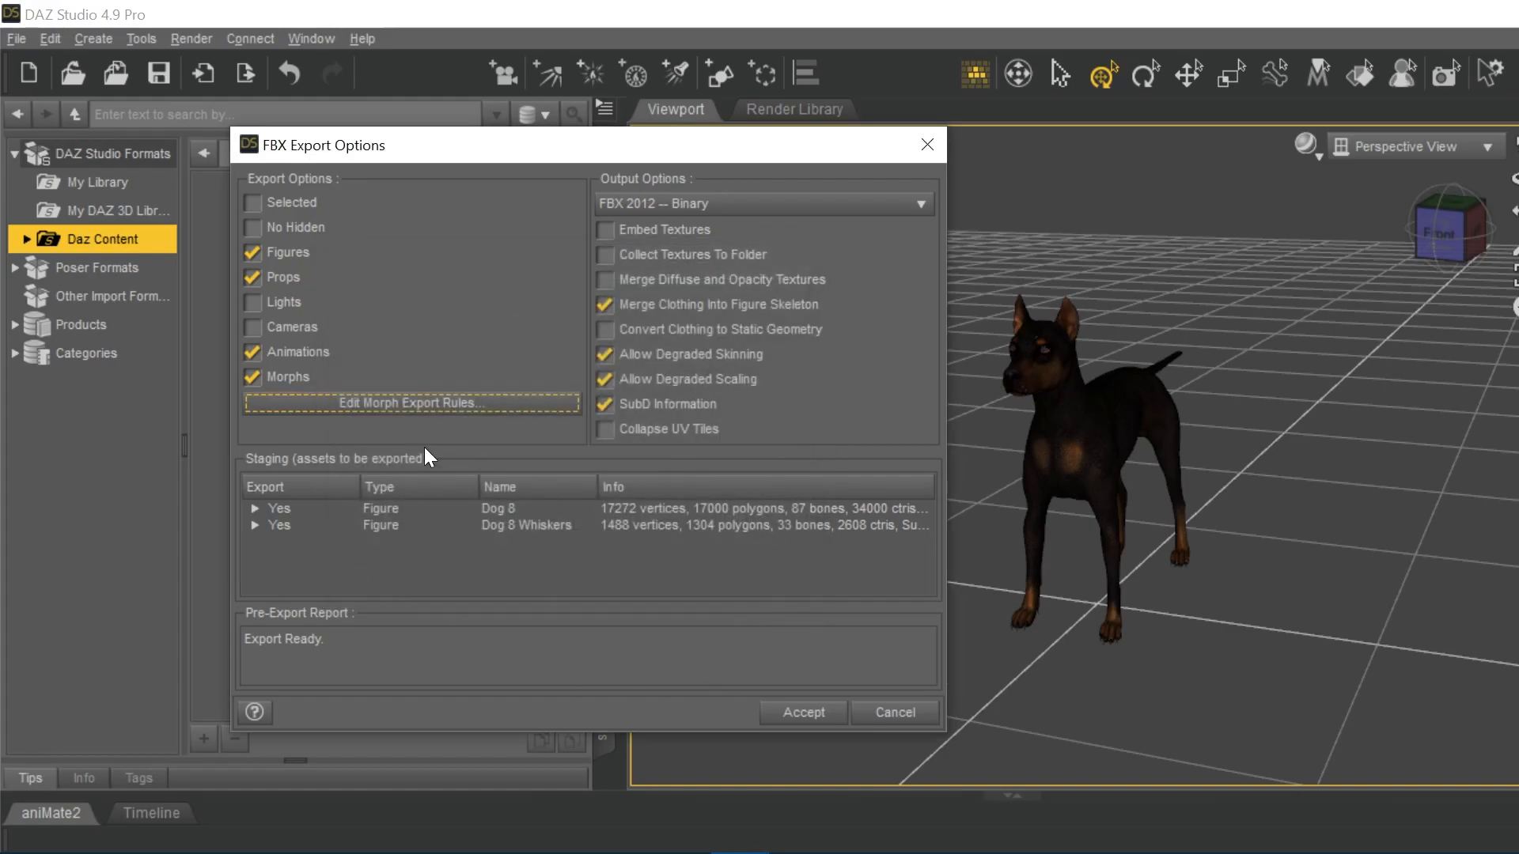
{"action": "mouse_move", "coordinate": [1148, 379]}
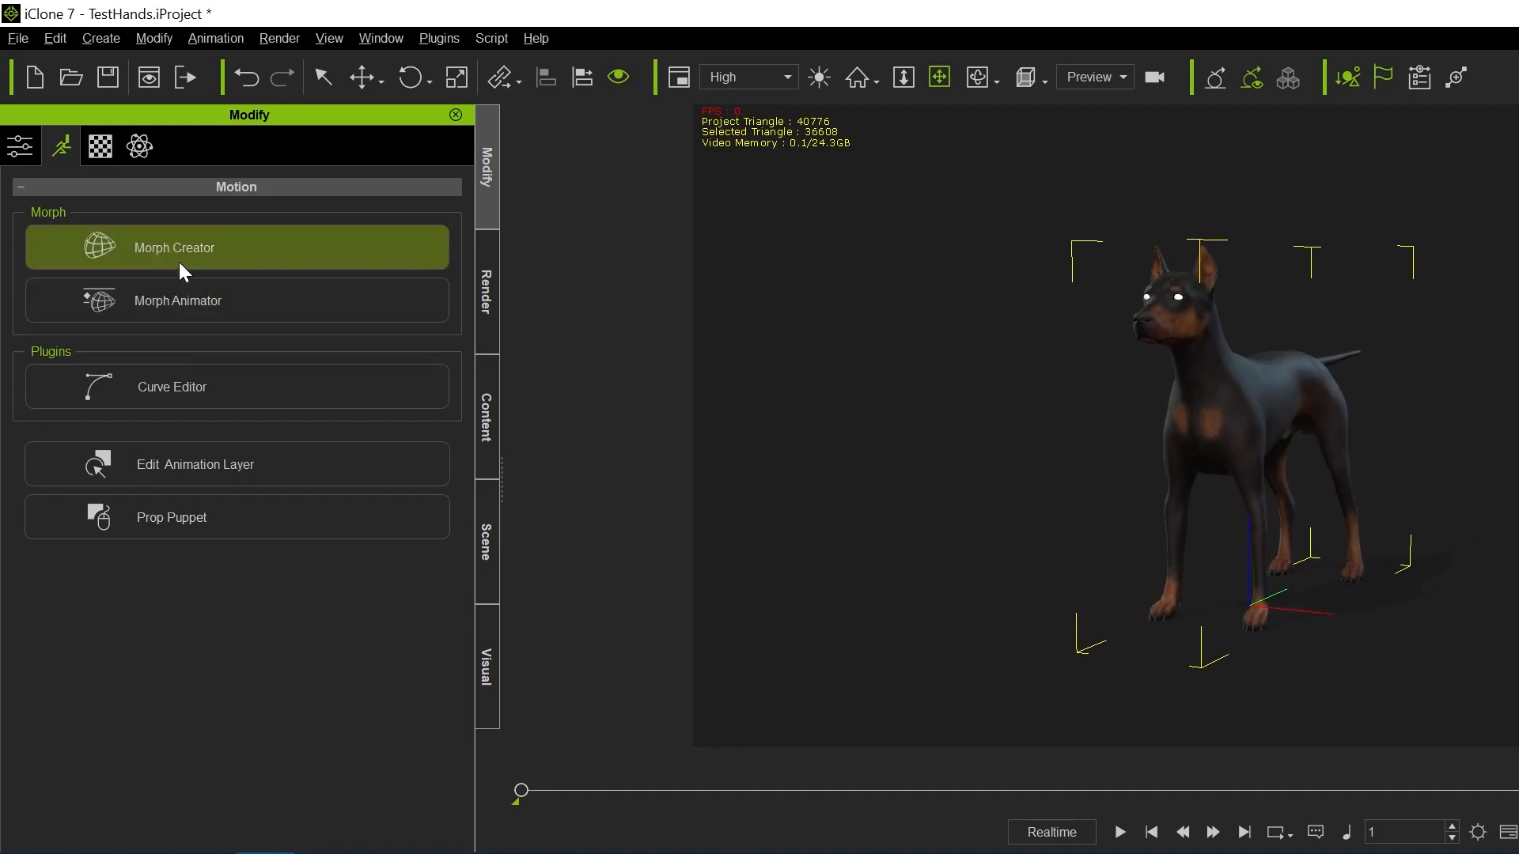
{"action": "mouse_move", "coordinate": [1155, 260]}
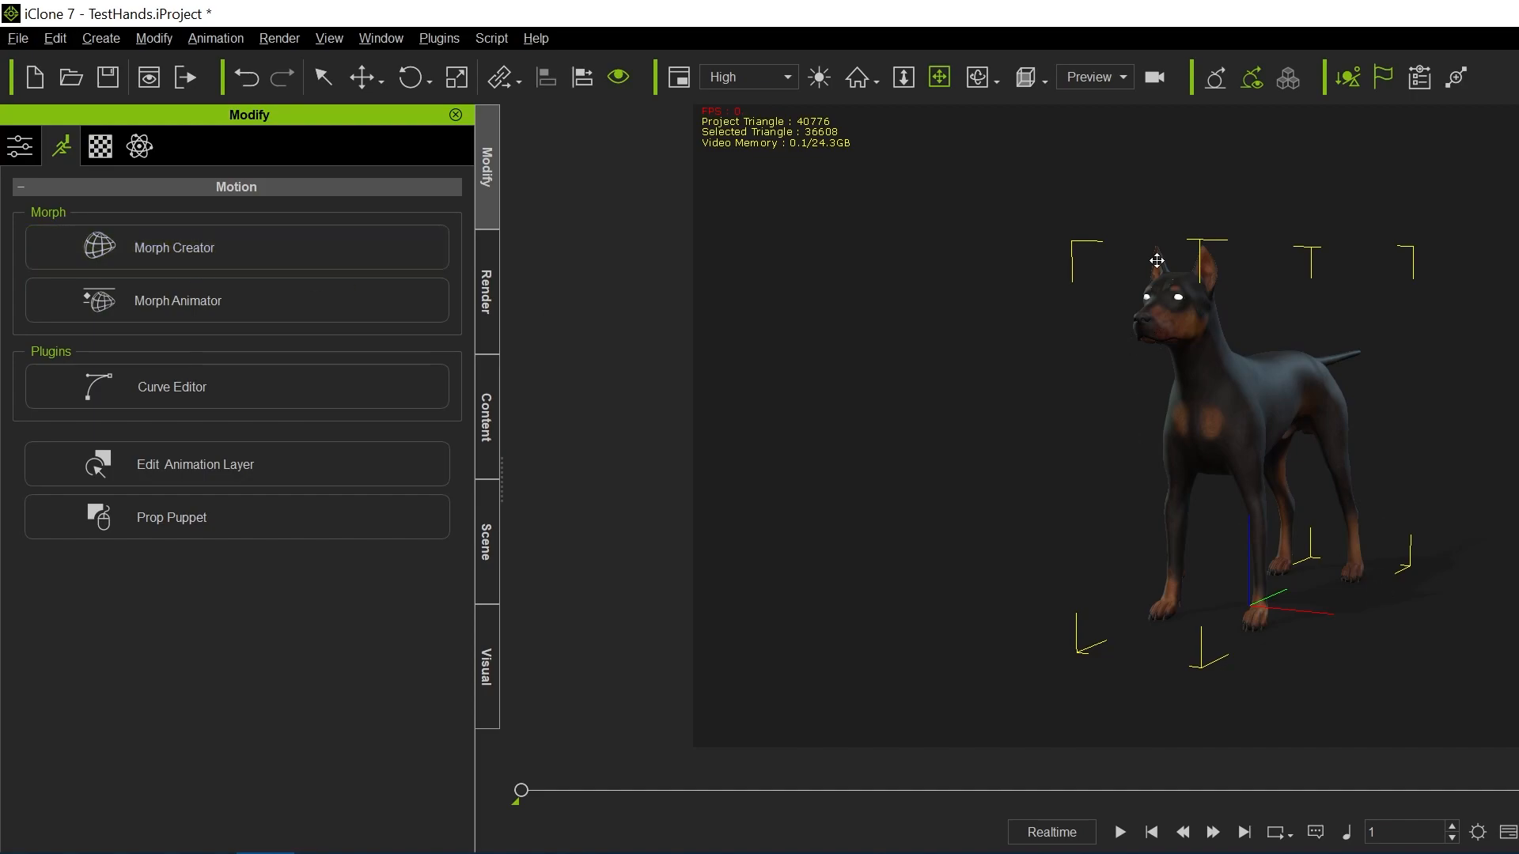
{"action": "mouse_move", "coordinate": [1197, 407]}
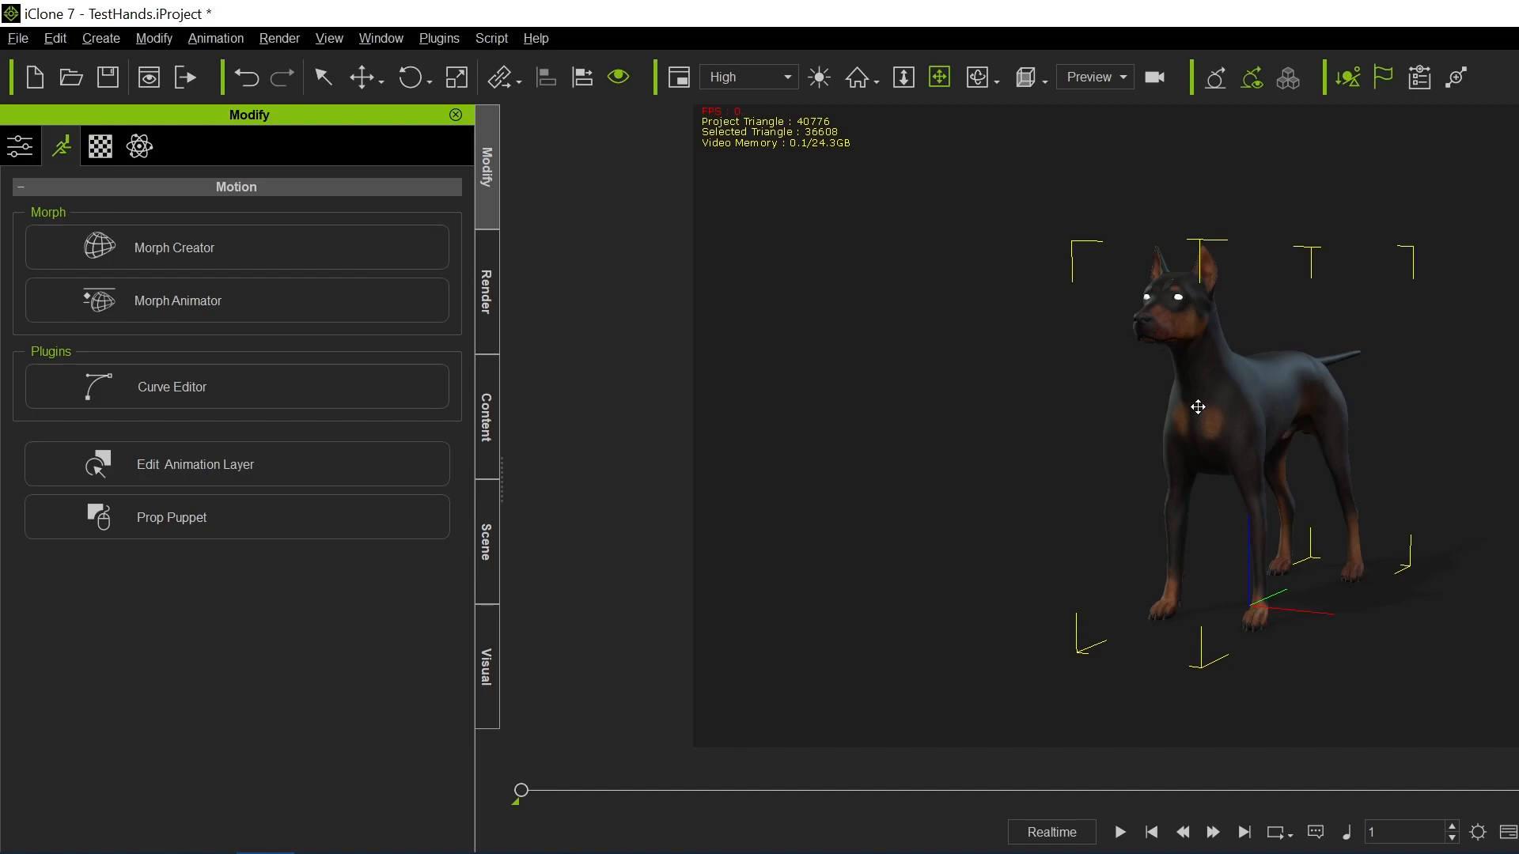
{"action": "mouse_move", "coordinate": [1052, 391]}
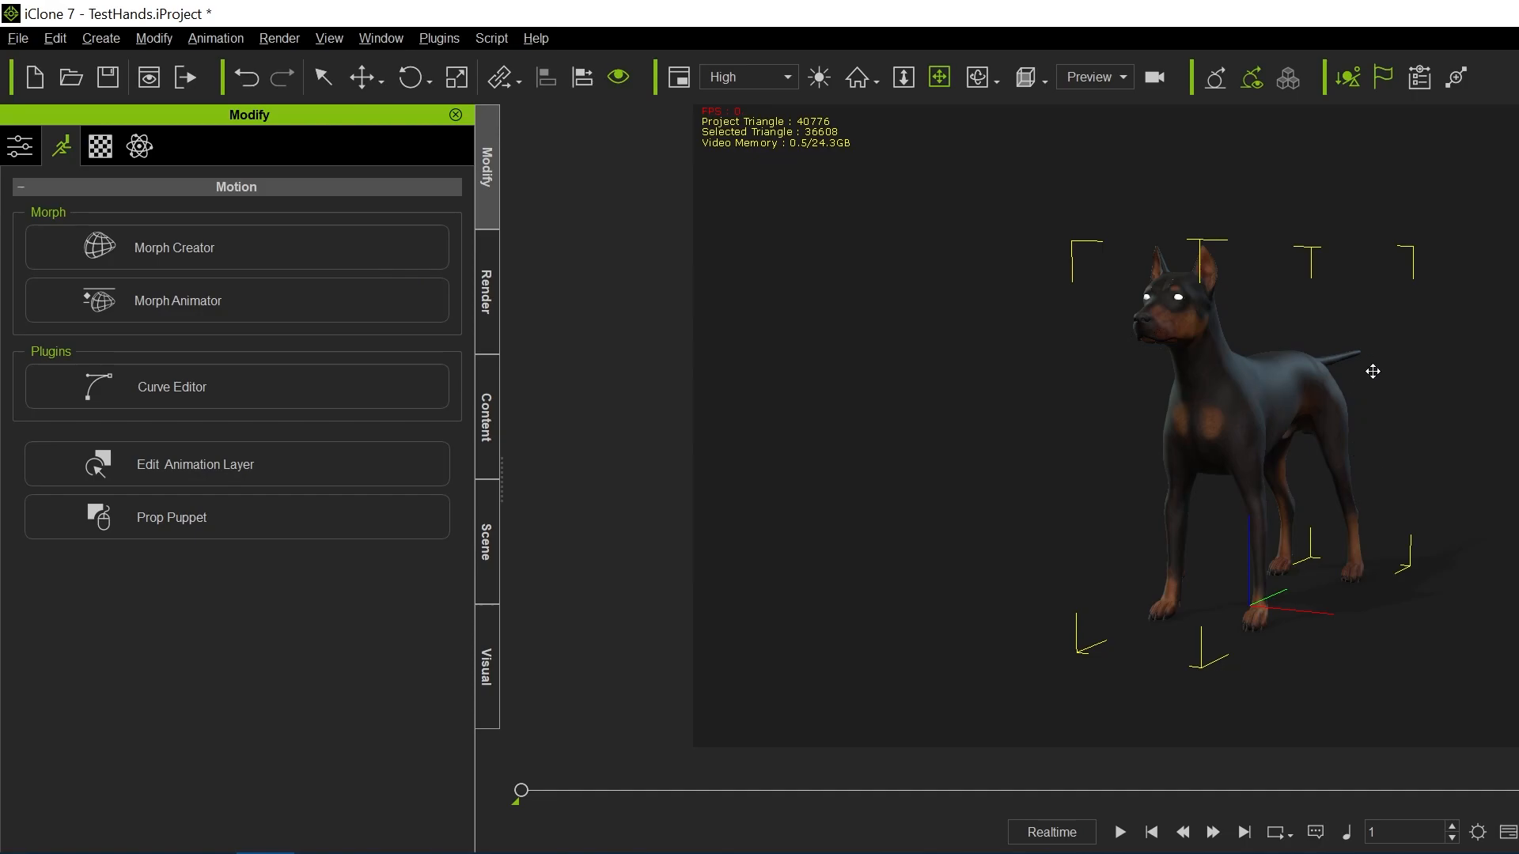
{"action": "left_click", "coordinate": [174, 247]}
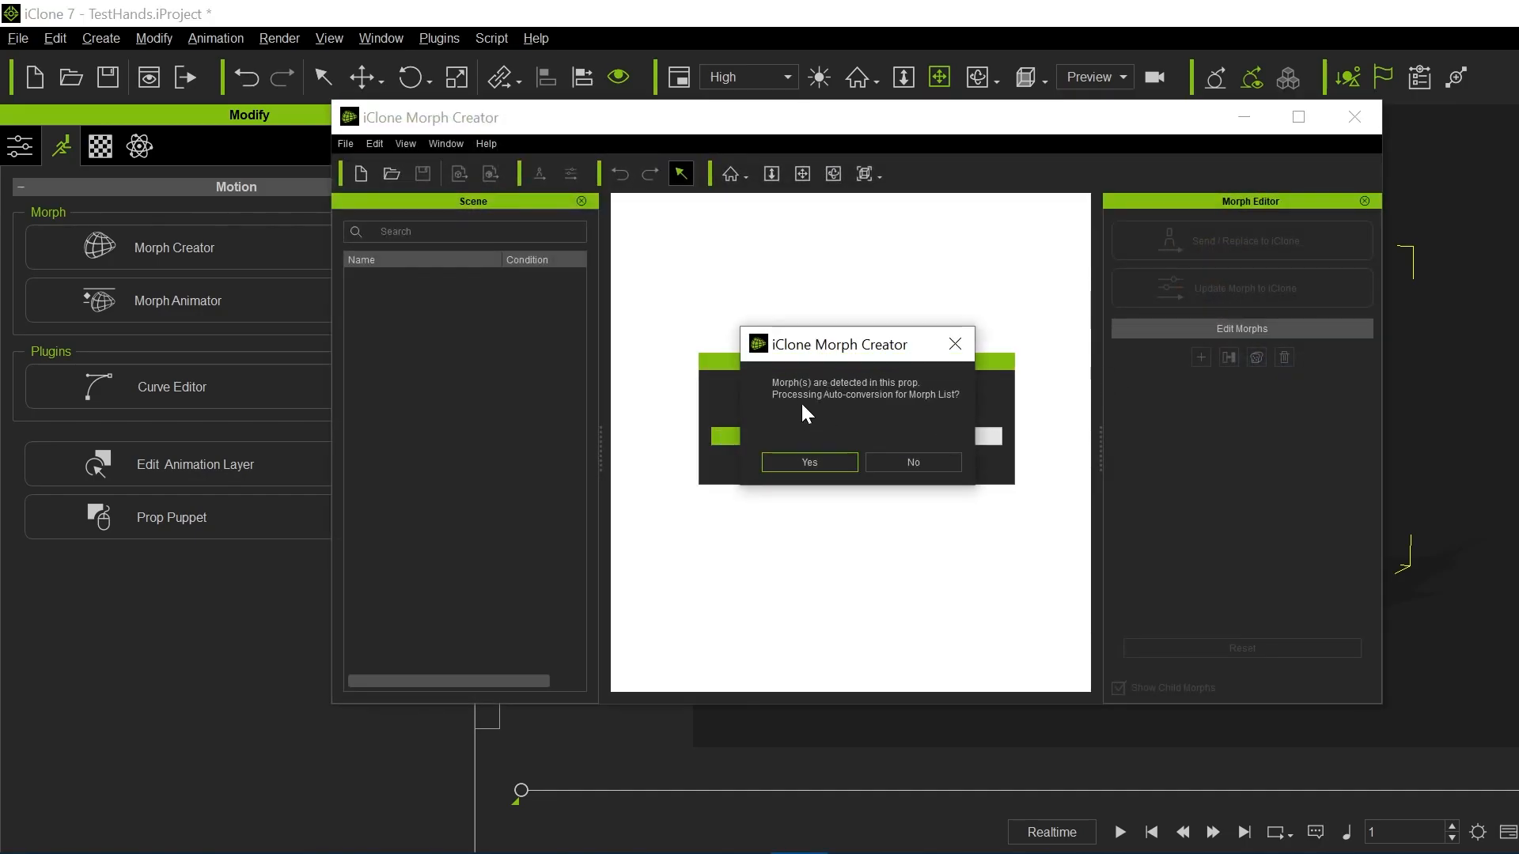
{"action": "left_click", "coordinate": [808, 462]}
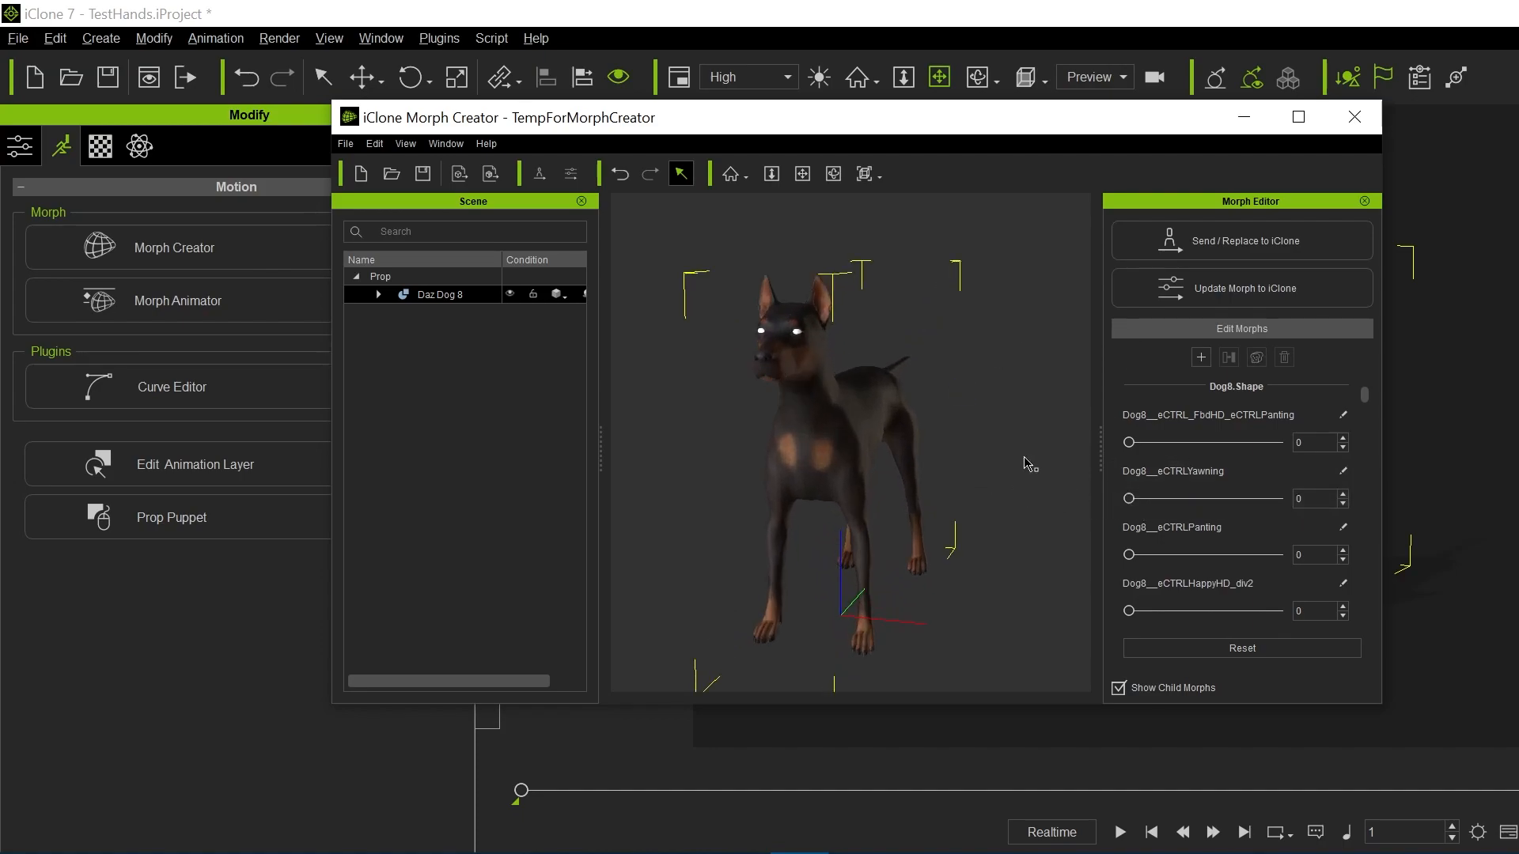
{"action": "mouse_move", "coordinate": [1302, 191]}
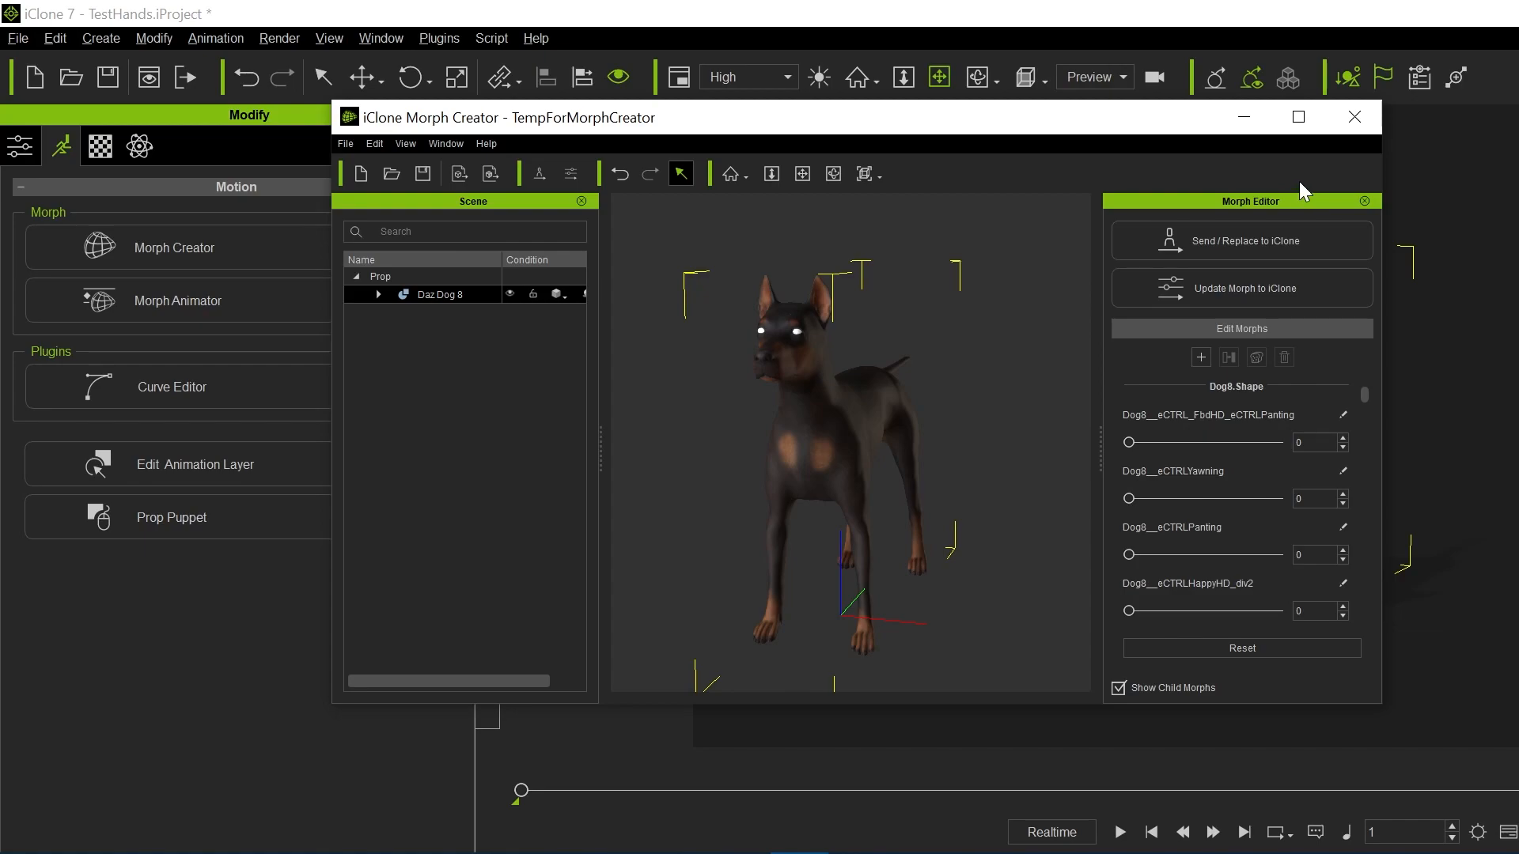
{"action": "mouse_move", "coordinate": [1354, 115]}
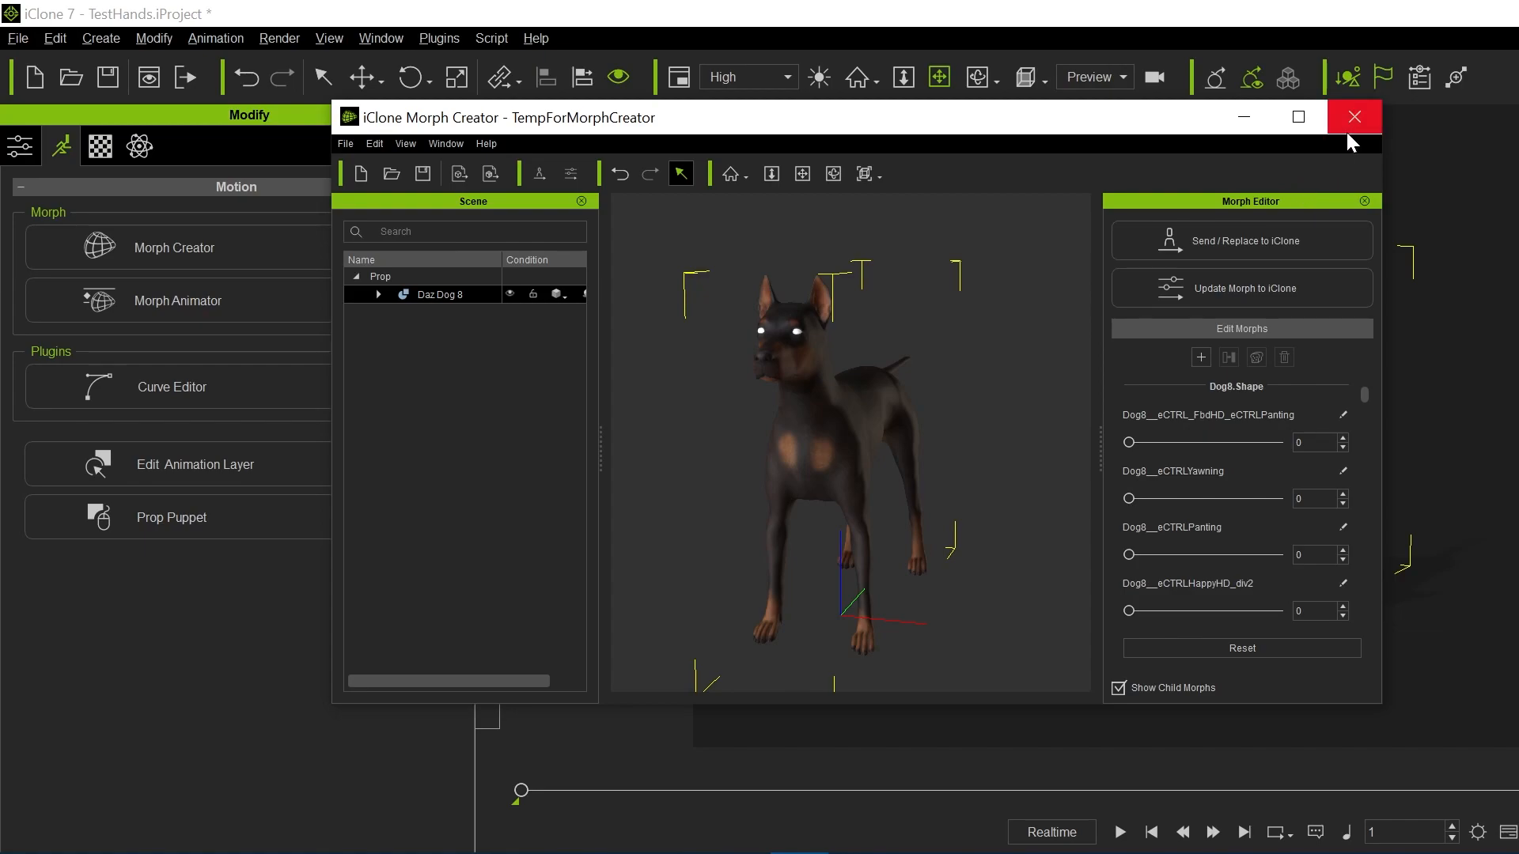
Step: Discard the temporary morph project unsaved, dismiss DAZ's FBX Export Options and browse Help
{"action": "left_click", "coordinate": [1353, 116]}
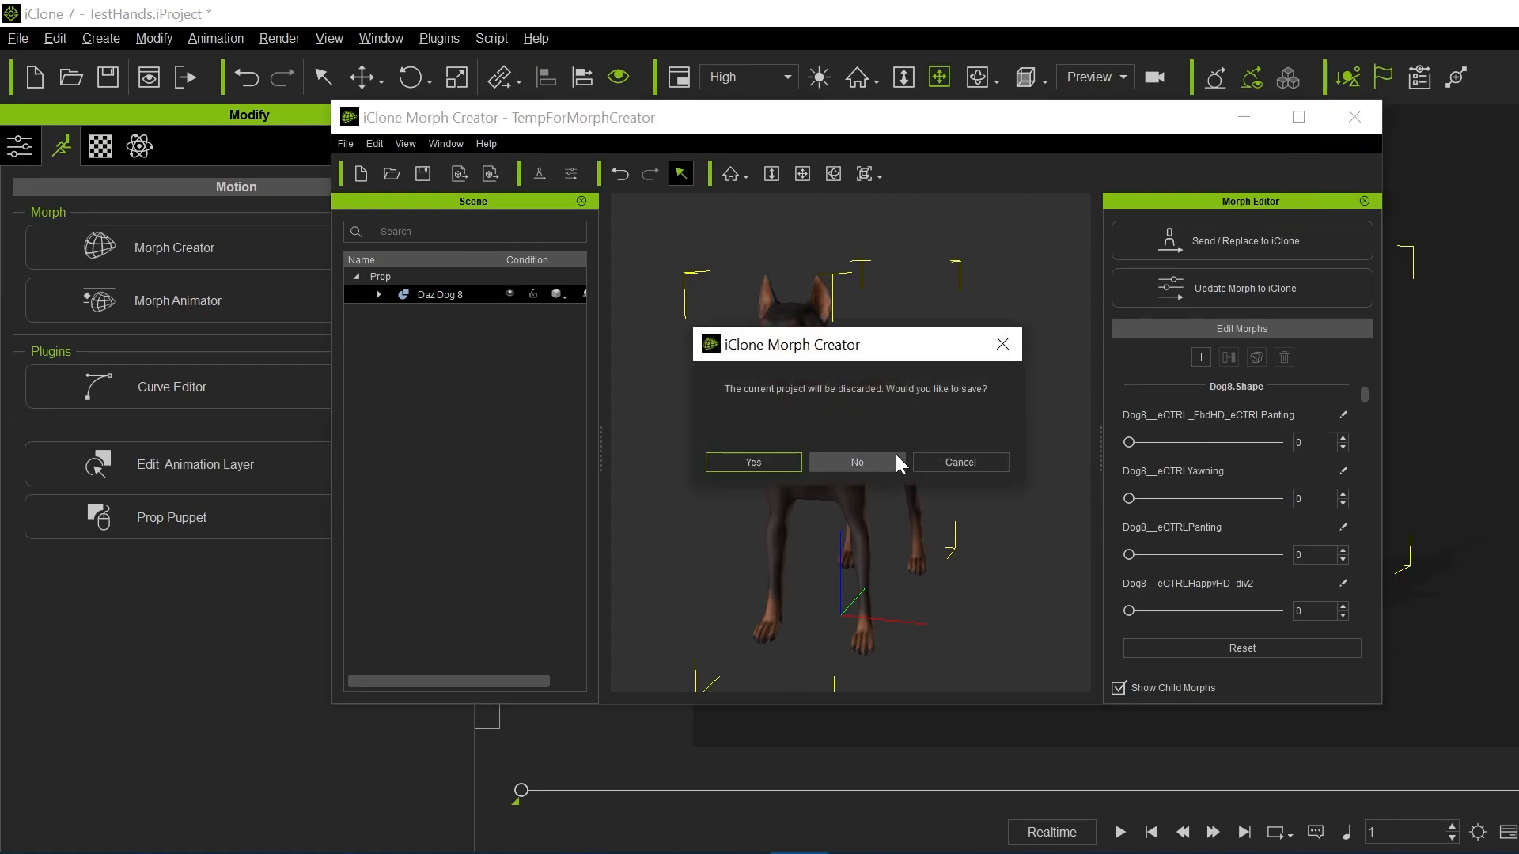
{"action": "left_click", "coordinate": [855, 462]}
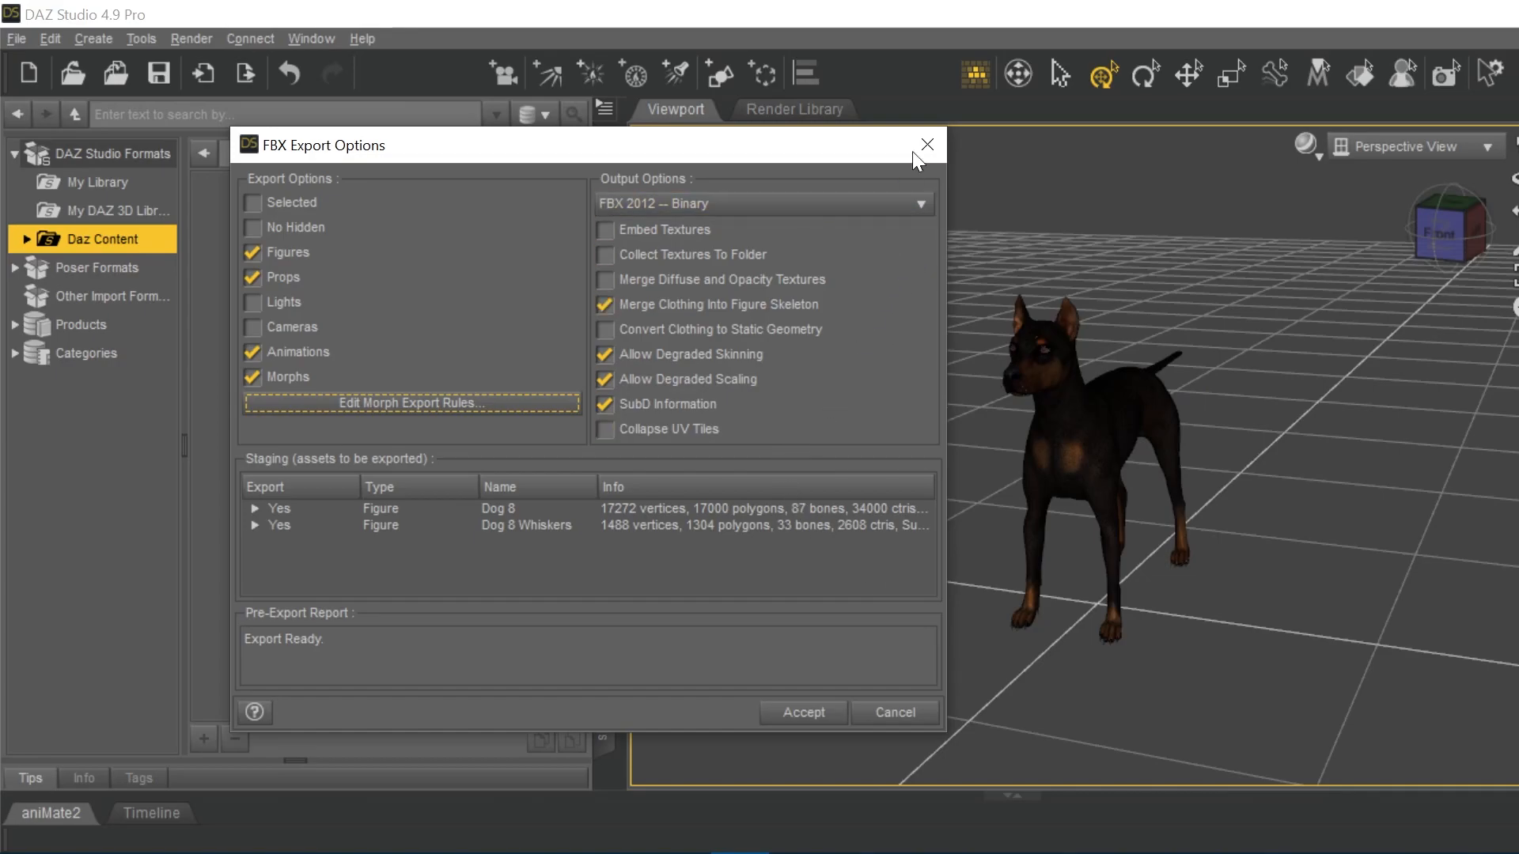
{"action": "left_click", "coordinate": [925, 143]}
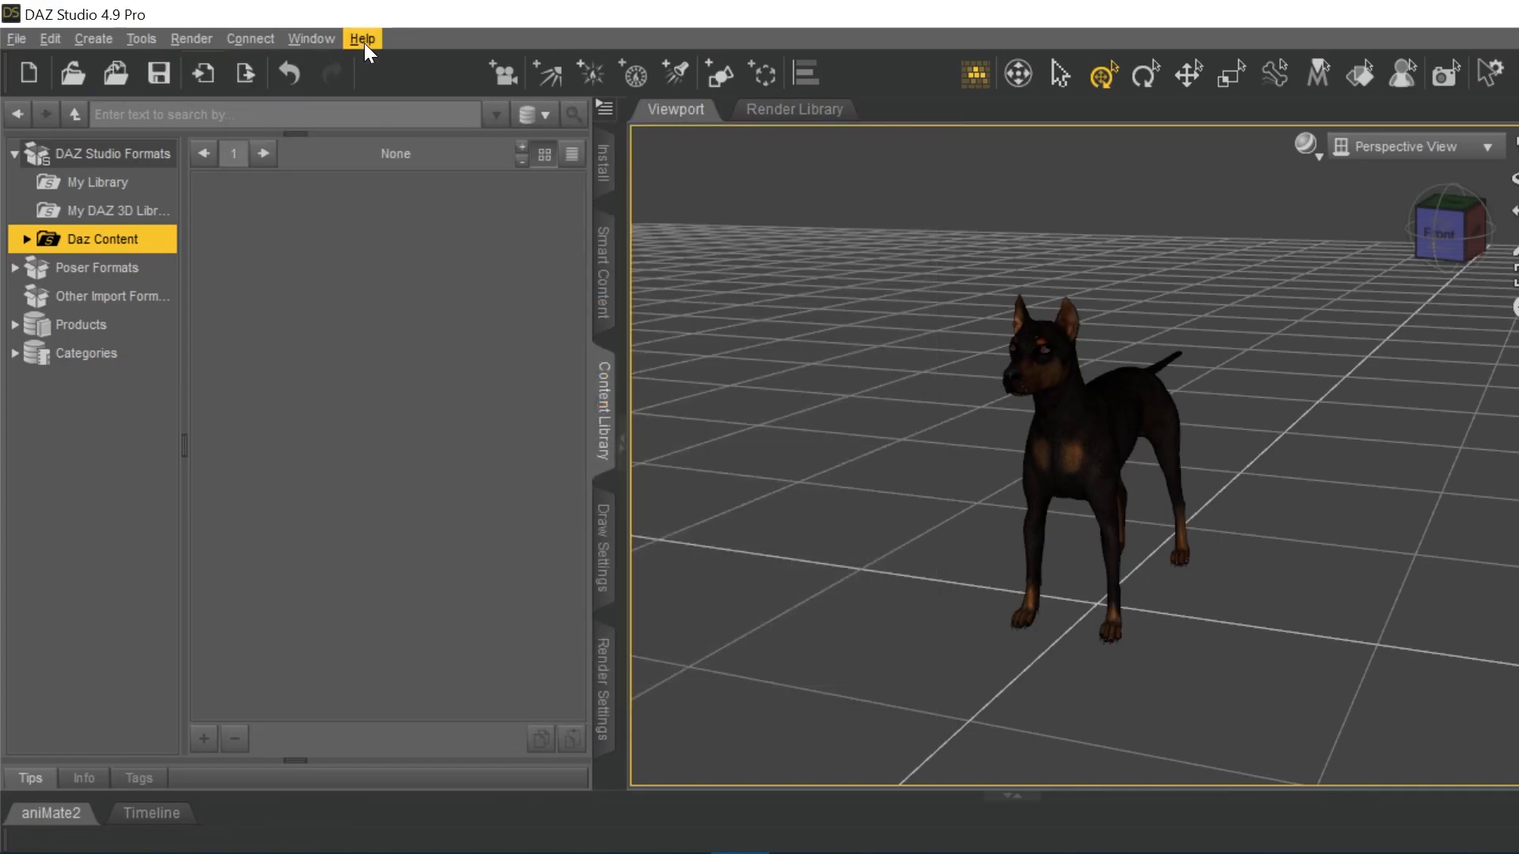
{"action": "left_click", "coordinate": [361, 38]}
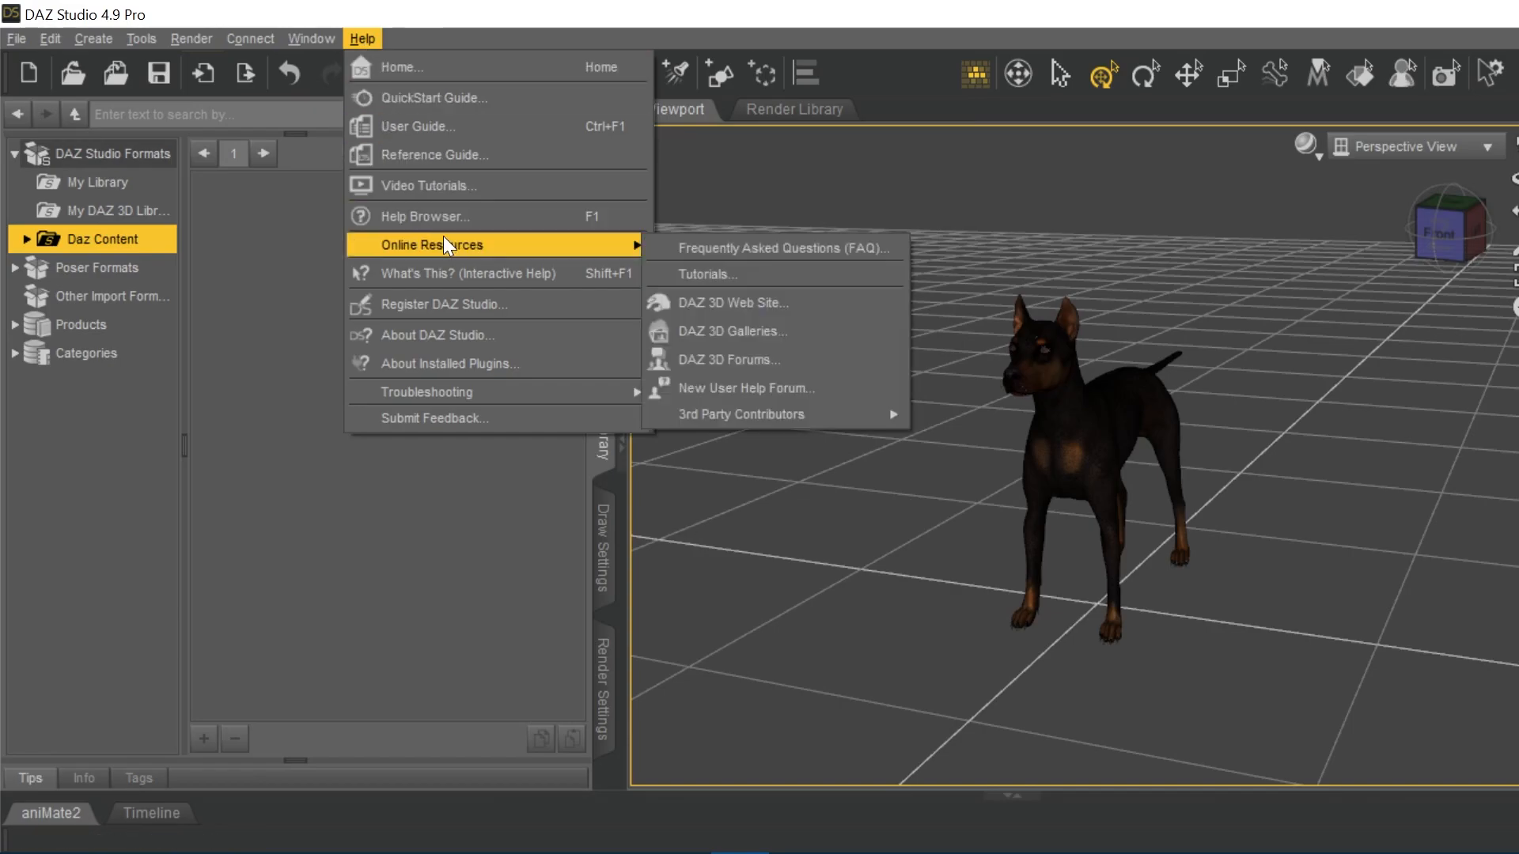
Step: Bring up DAZ Studio's About window showing version 4.9.4.122 Pro Edition
{"action": "left_click", "coordinate": [437, 336]}
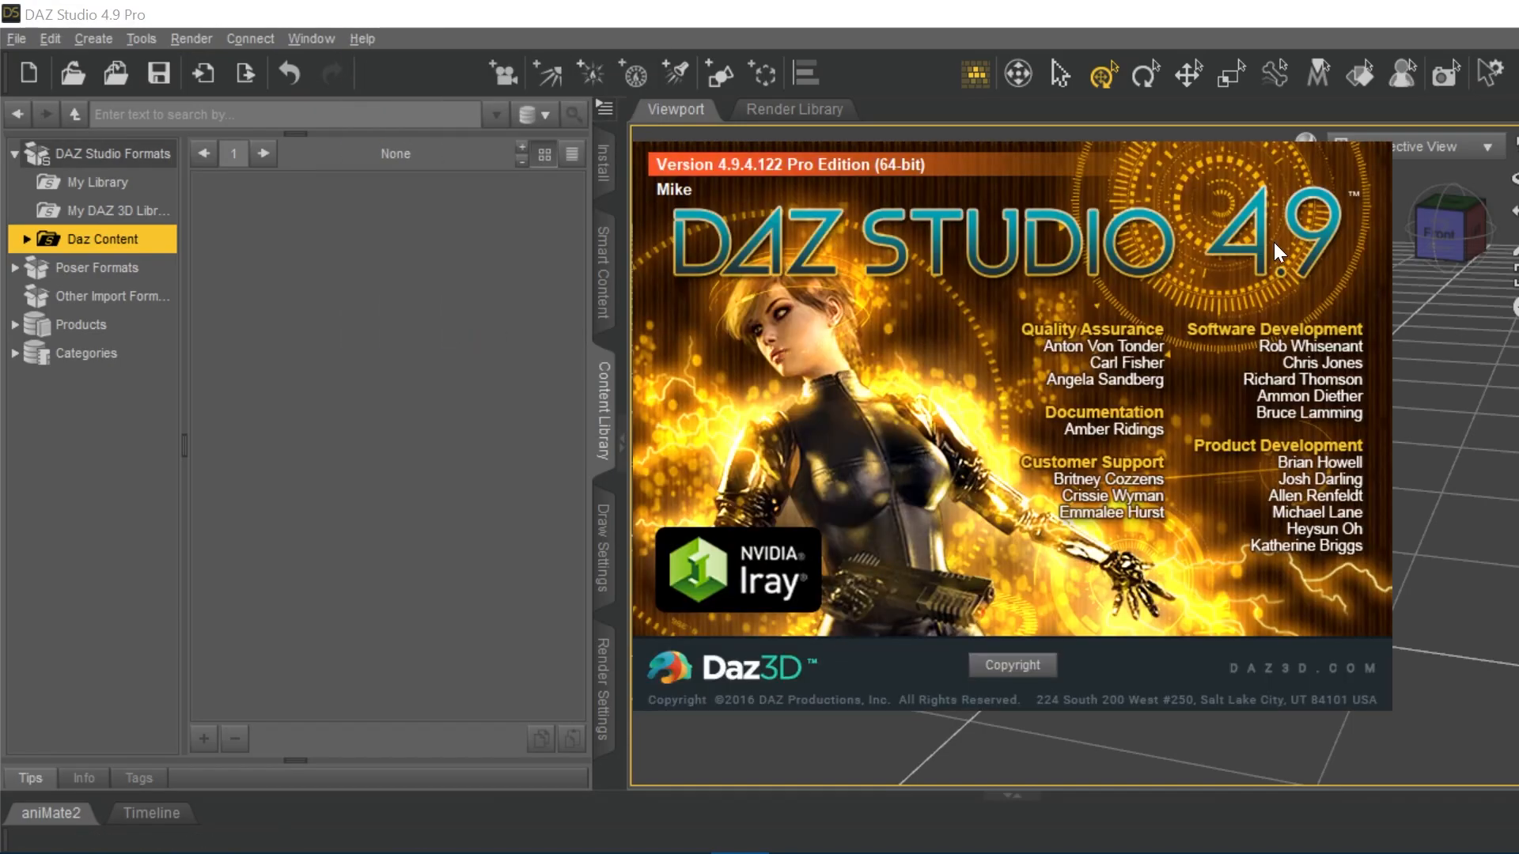
{"action": "mouse_move", "coordinate": [1231, 297]}
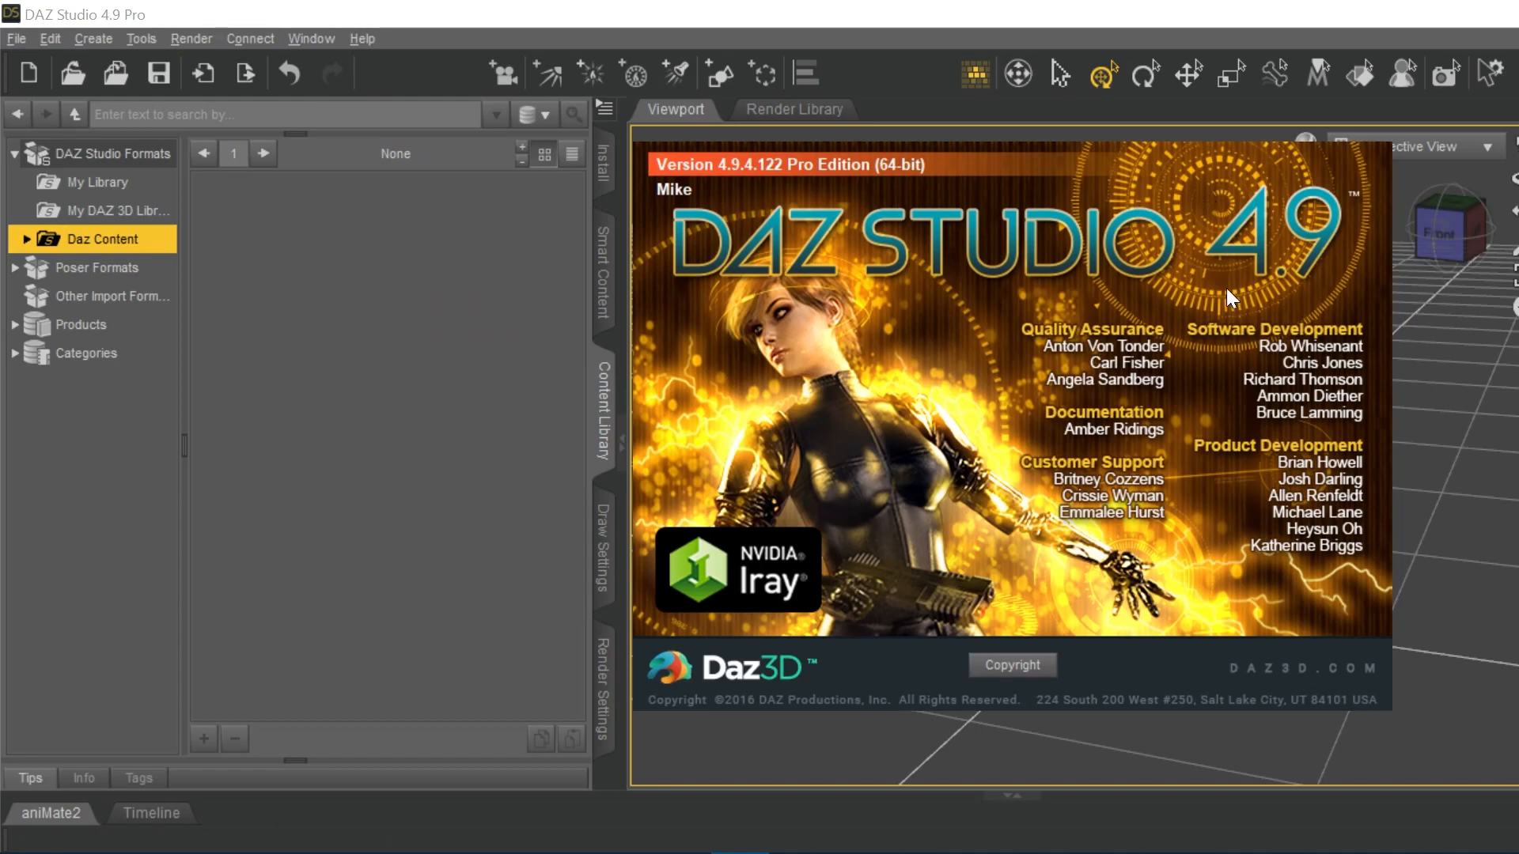
{"action": "mouse_move", "coordinate": [1003, 269]}
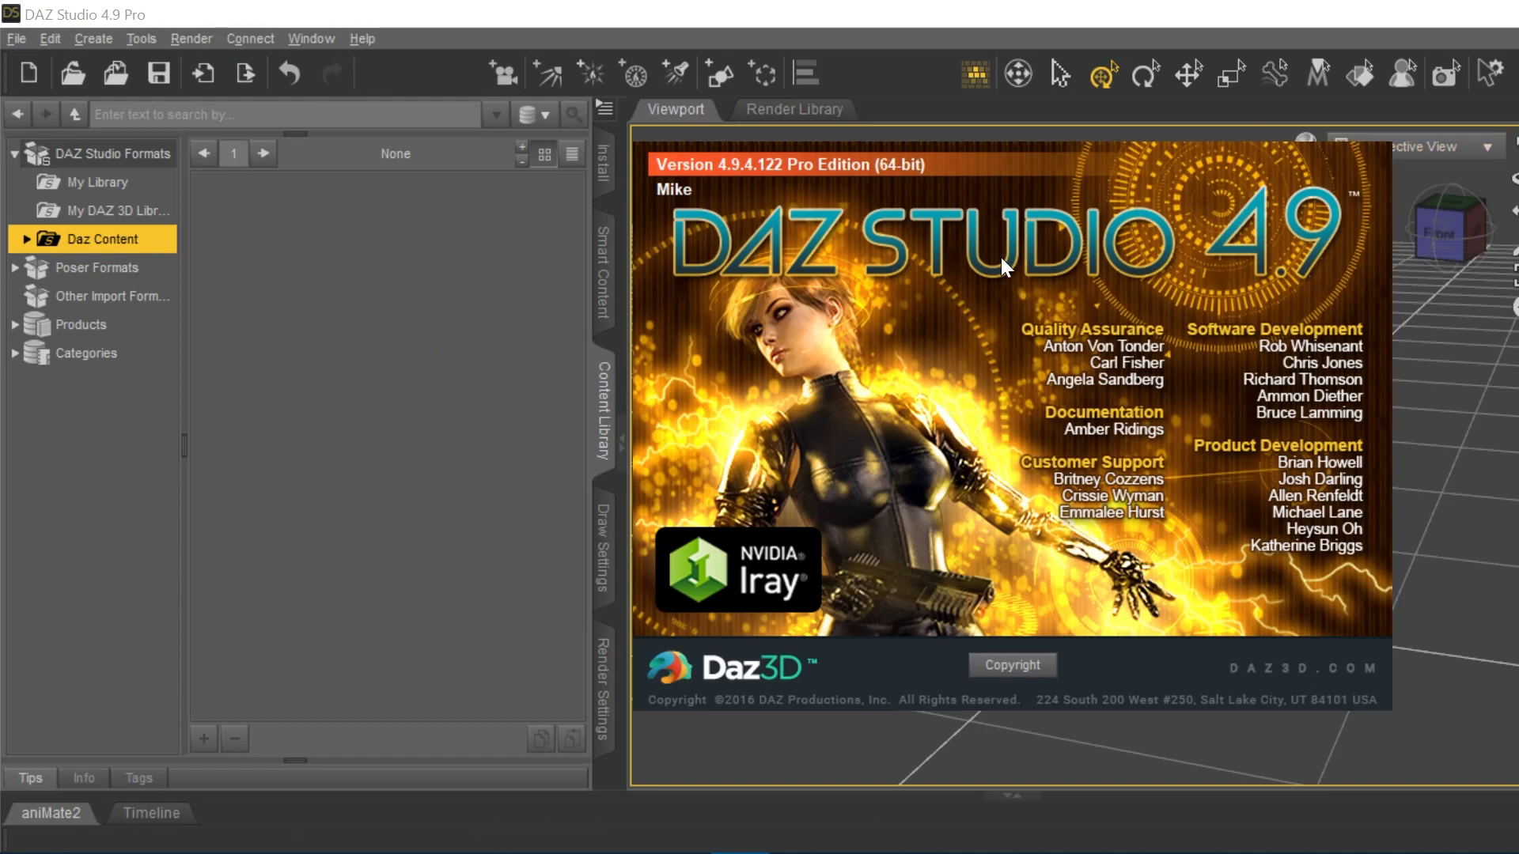
{"action": "mouse_move", "coordinate": [1192, 279]}
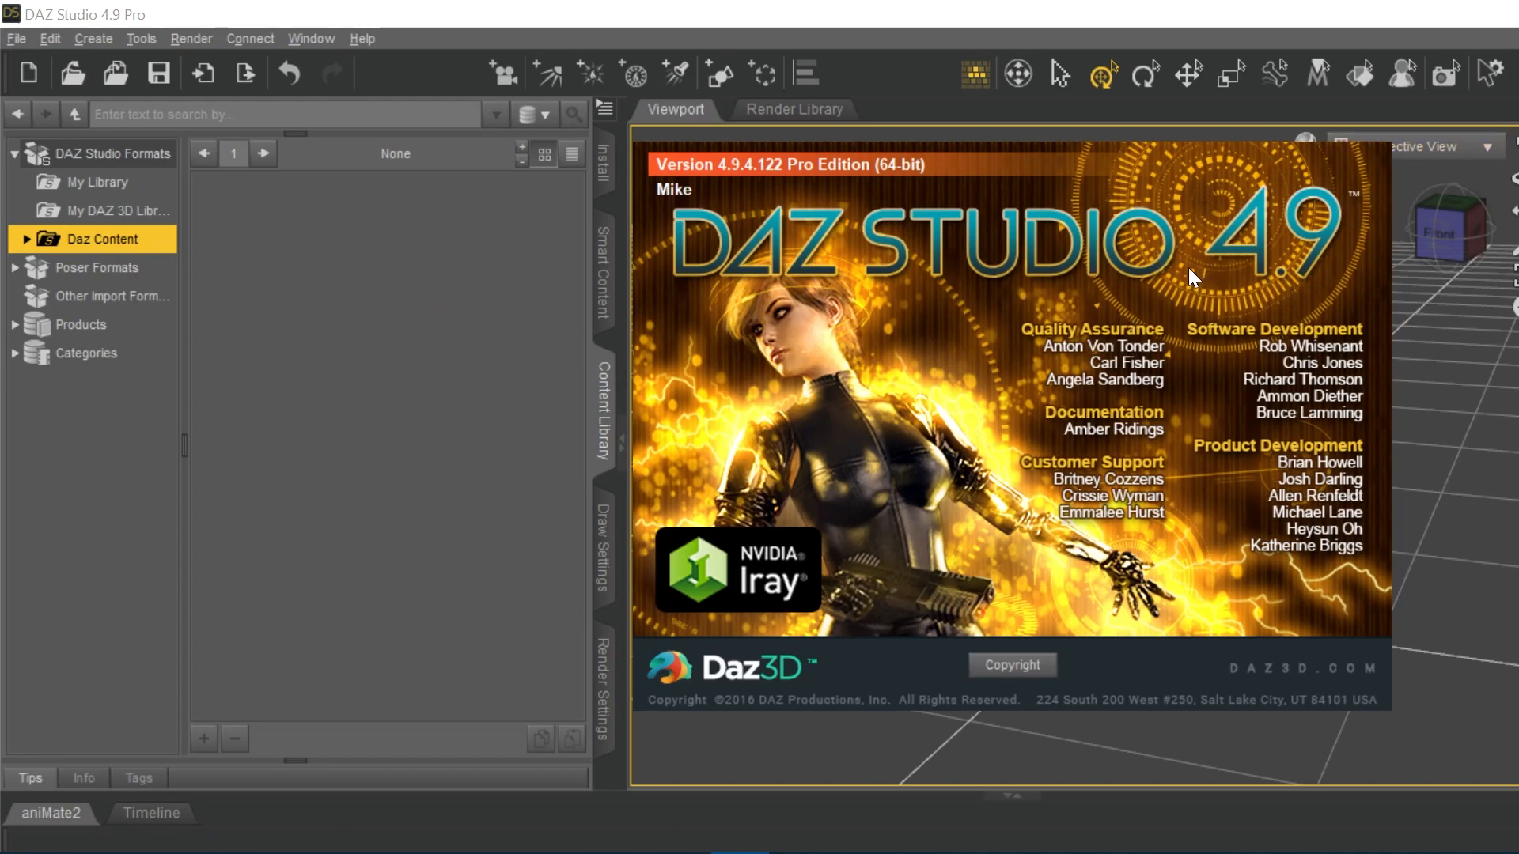
{"action": "mouse_move", "coordinate": [1297, 315]}
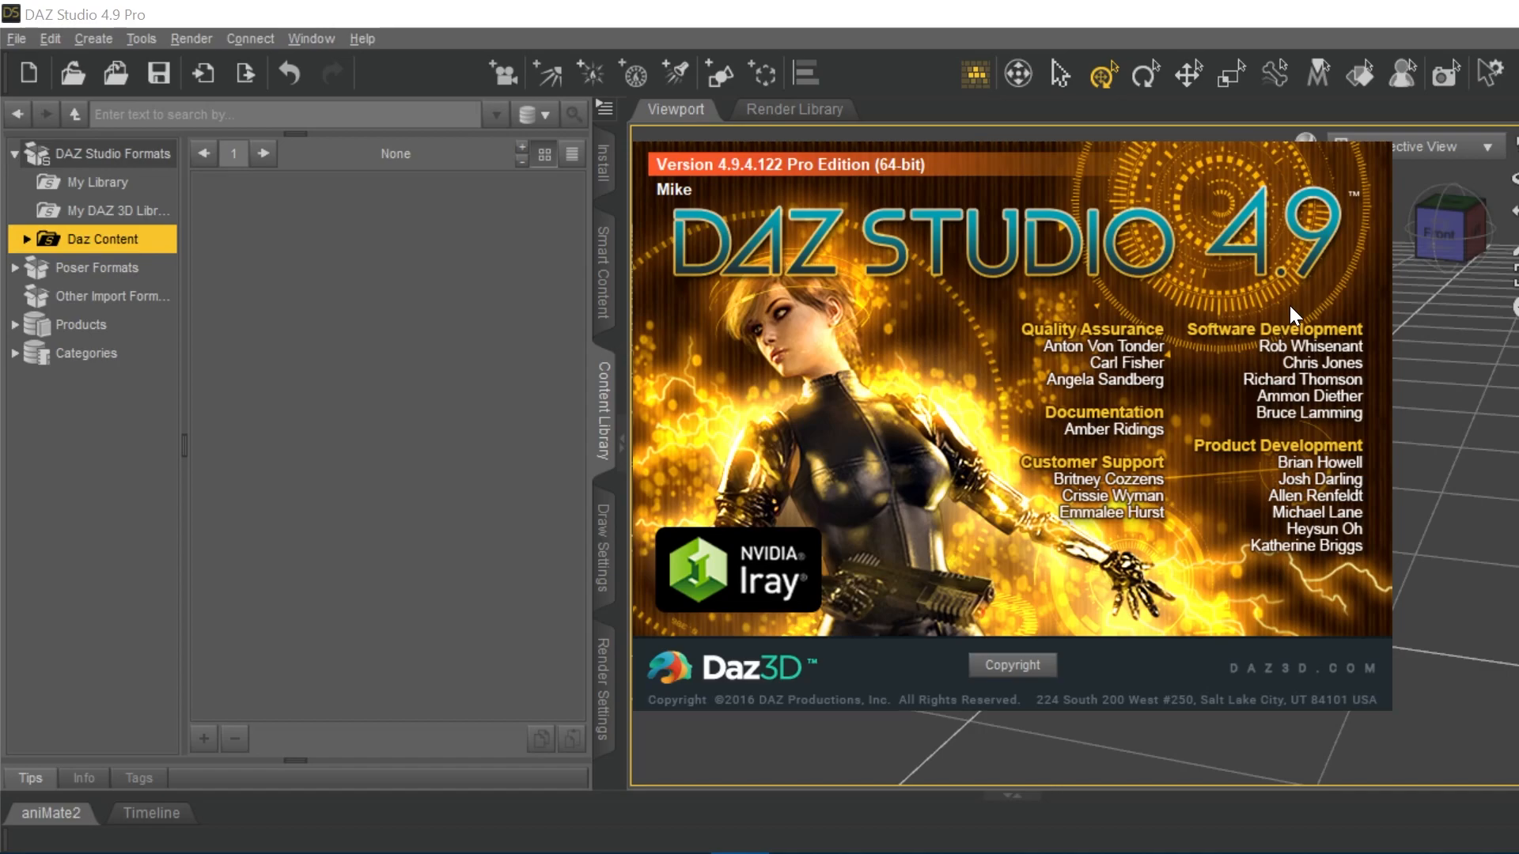
{"action": "mouse_move", "coordinate": [1273, 222]}
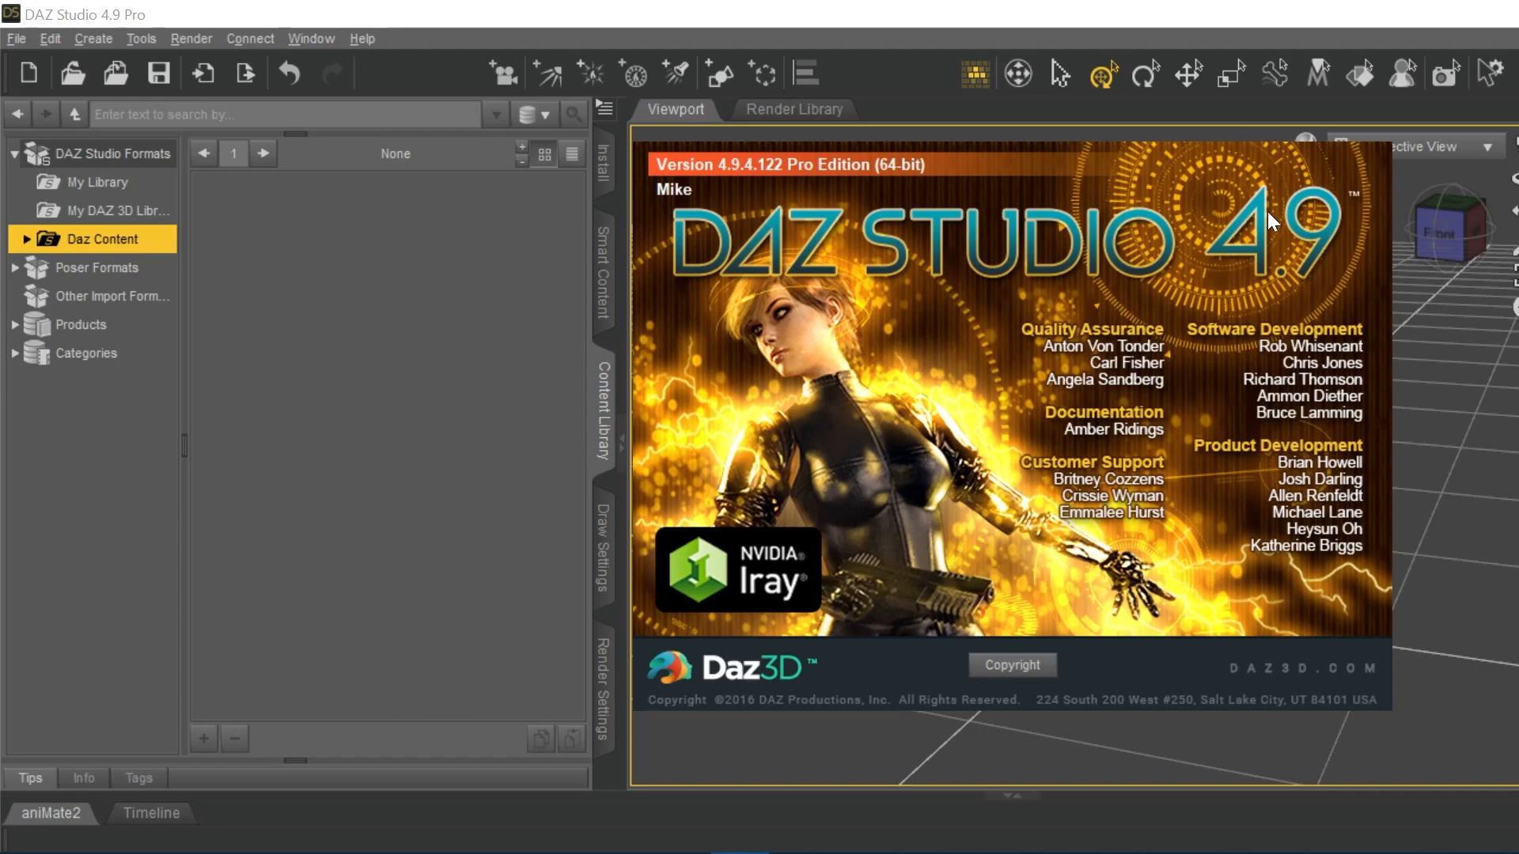
{"action": "mouse_move", "coordinate": [1369, 302]}
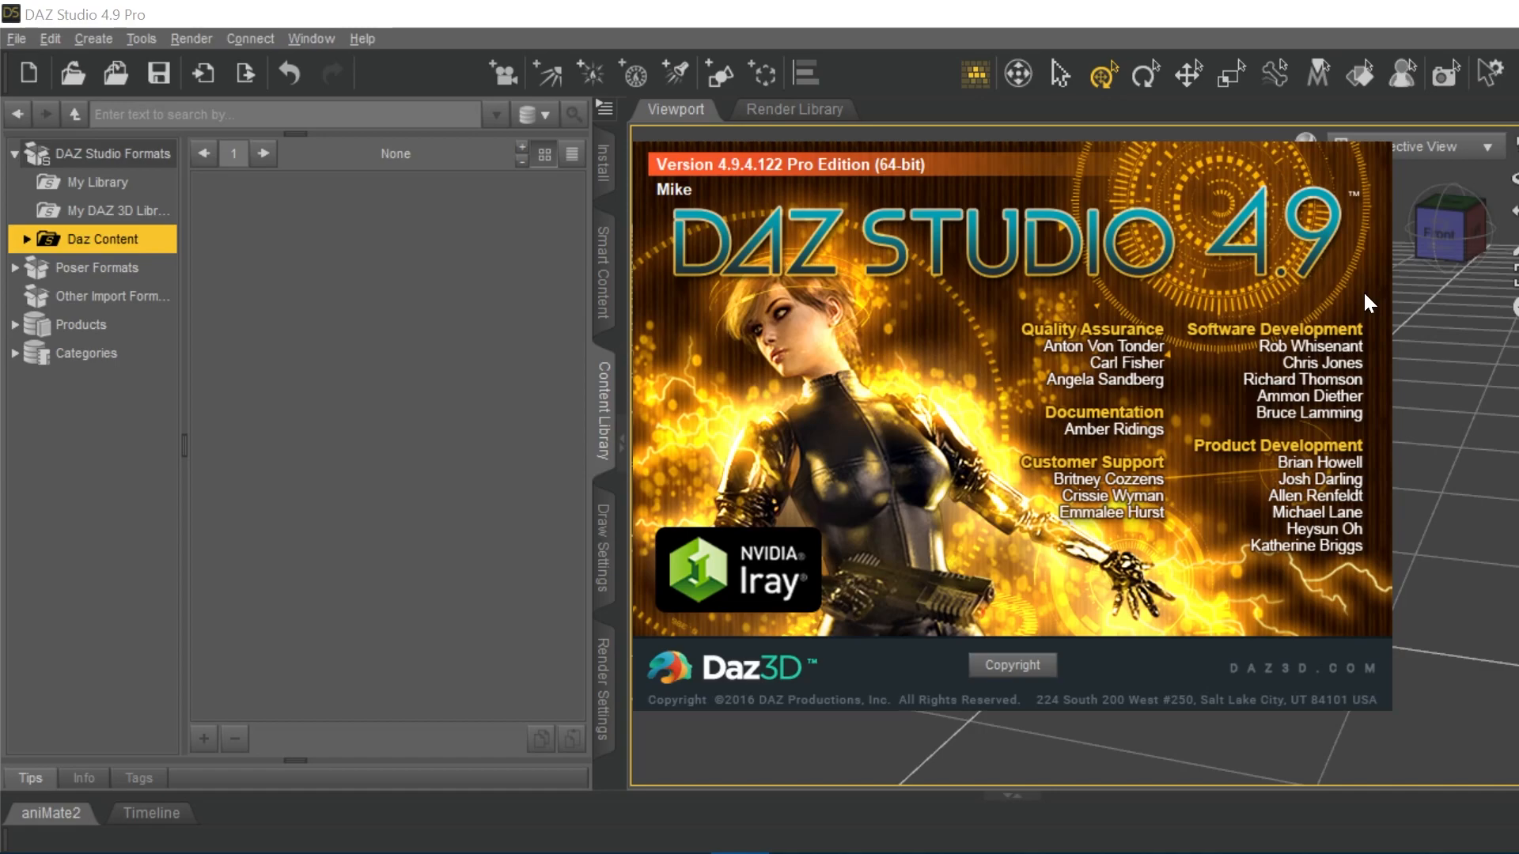
{"action": "mouse_move", "coordinate": [1329, 272]}
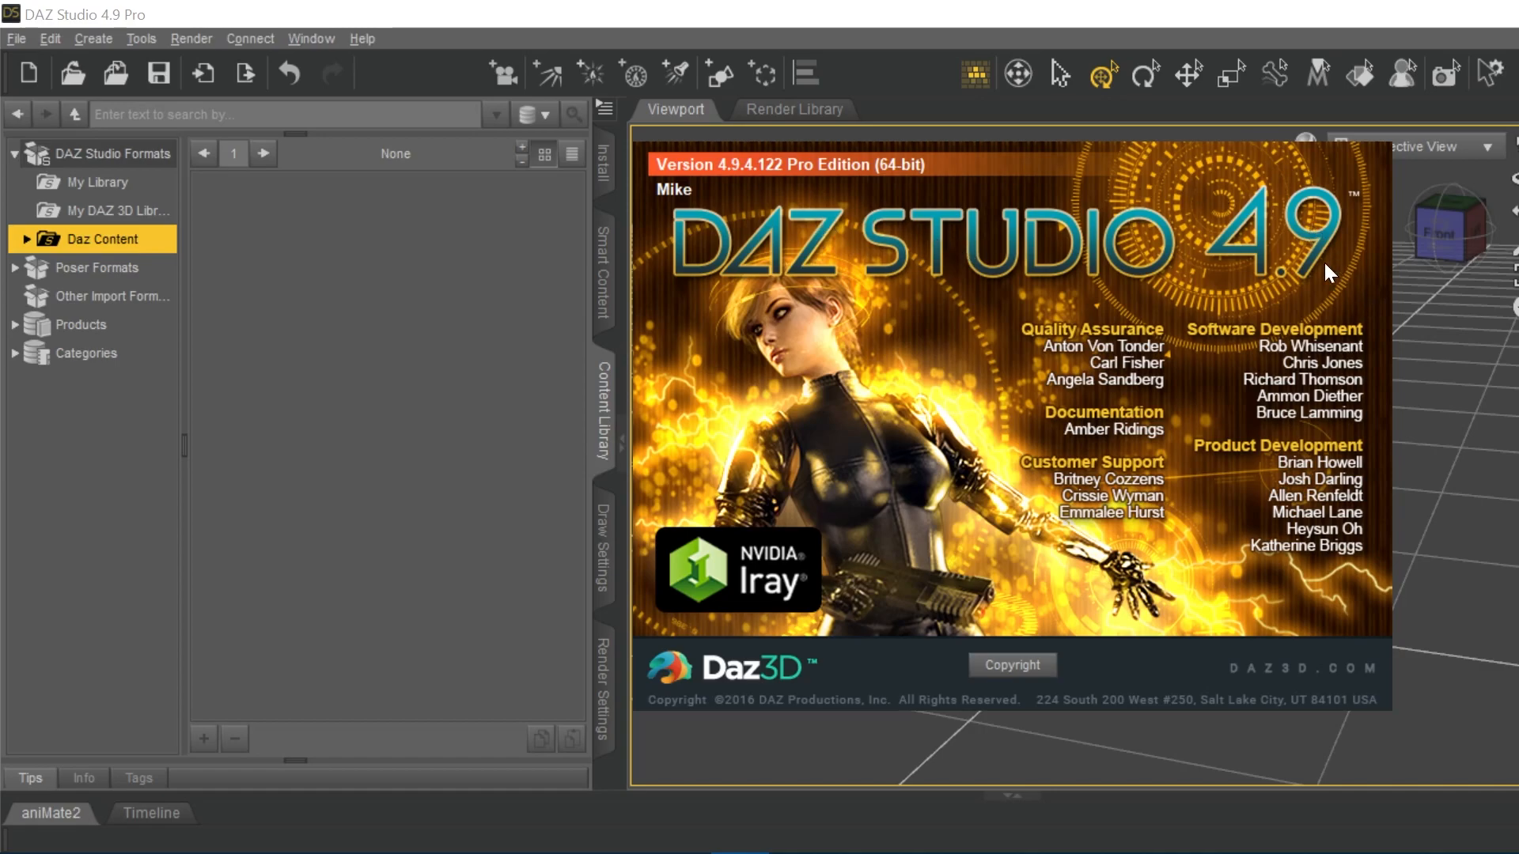
{"action": "mouse_move", "coordinate": [1166, 338]}
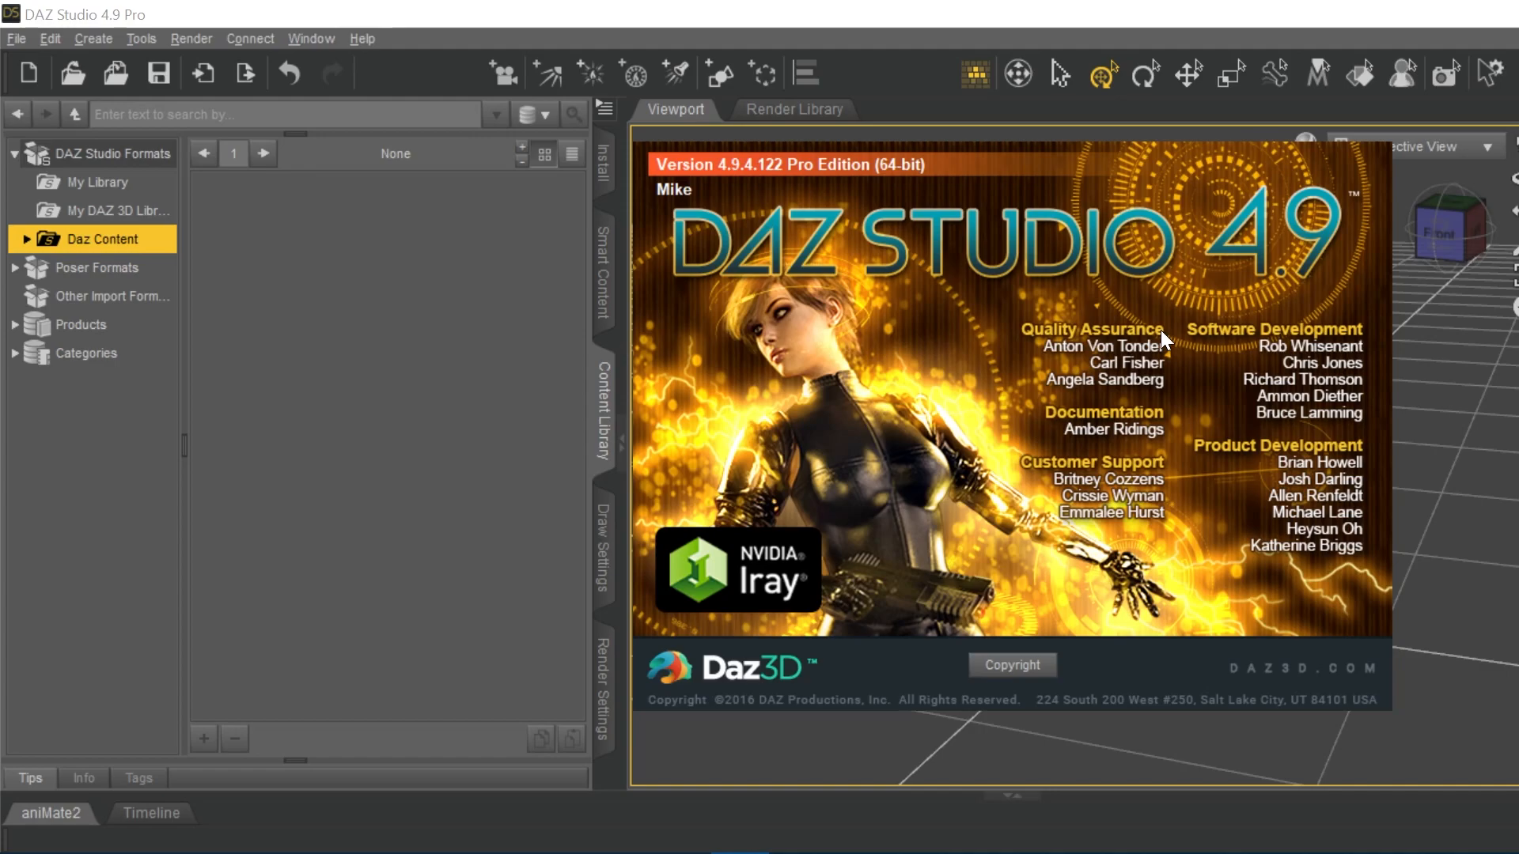
{"action": "mouse_move", "coordinate": [1161, 356]}
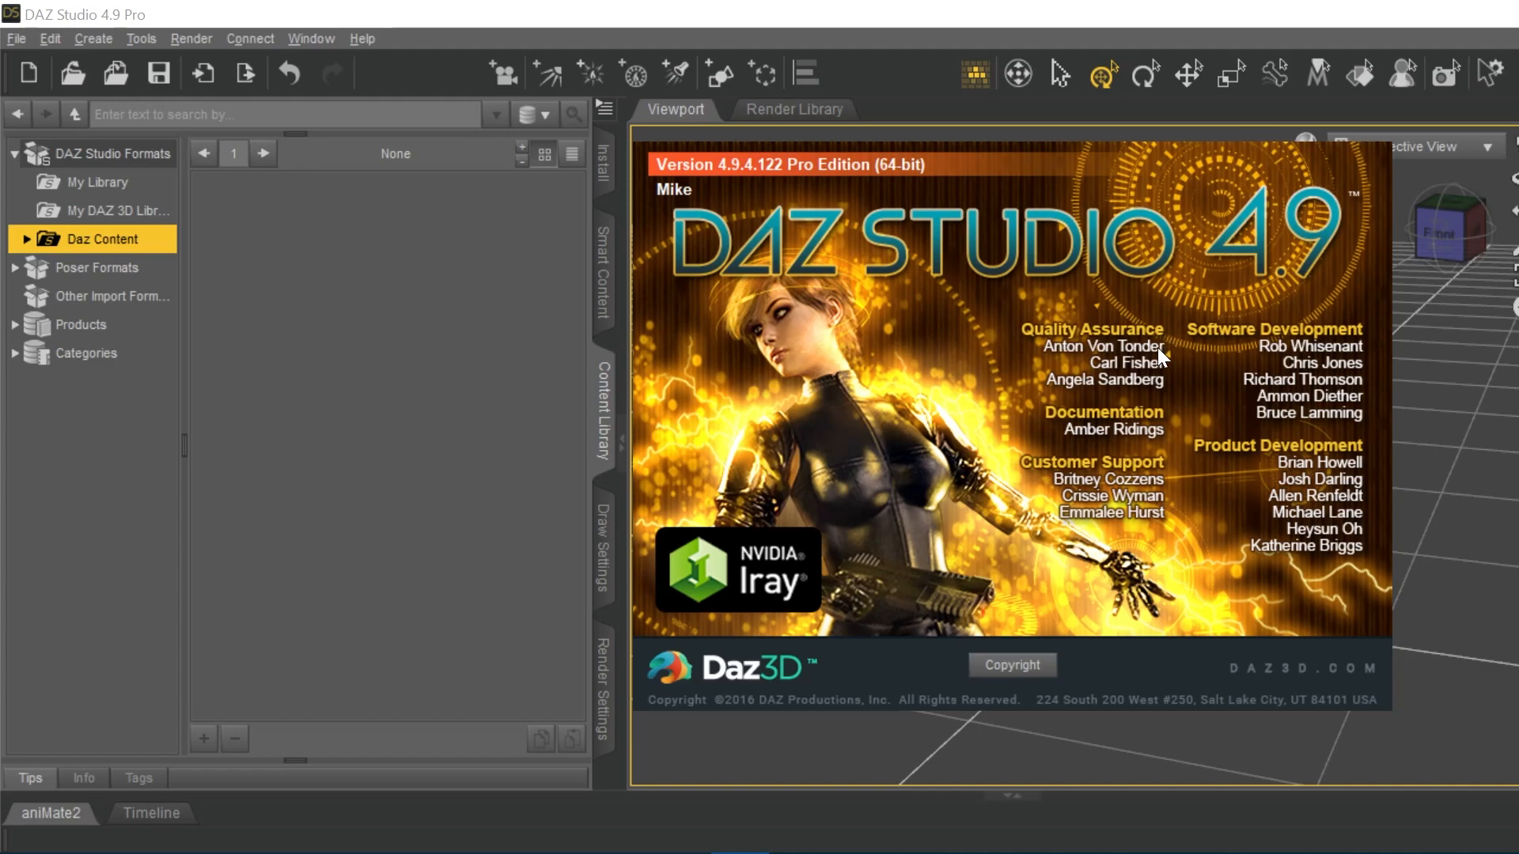
{"action": "mouse_move", "coordinate": [1173, 394]}
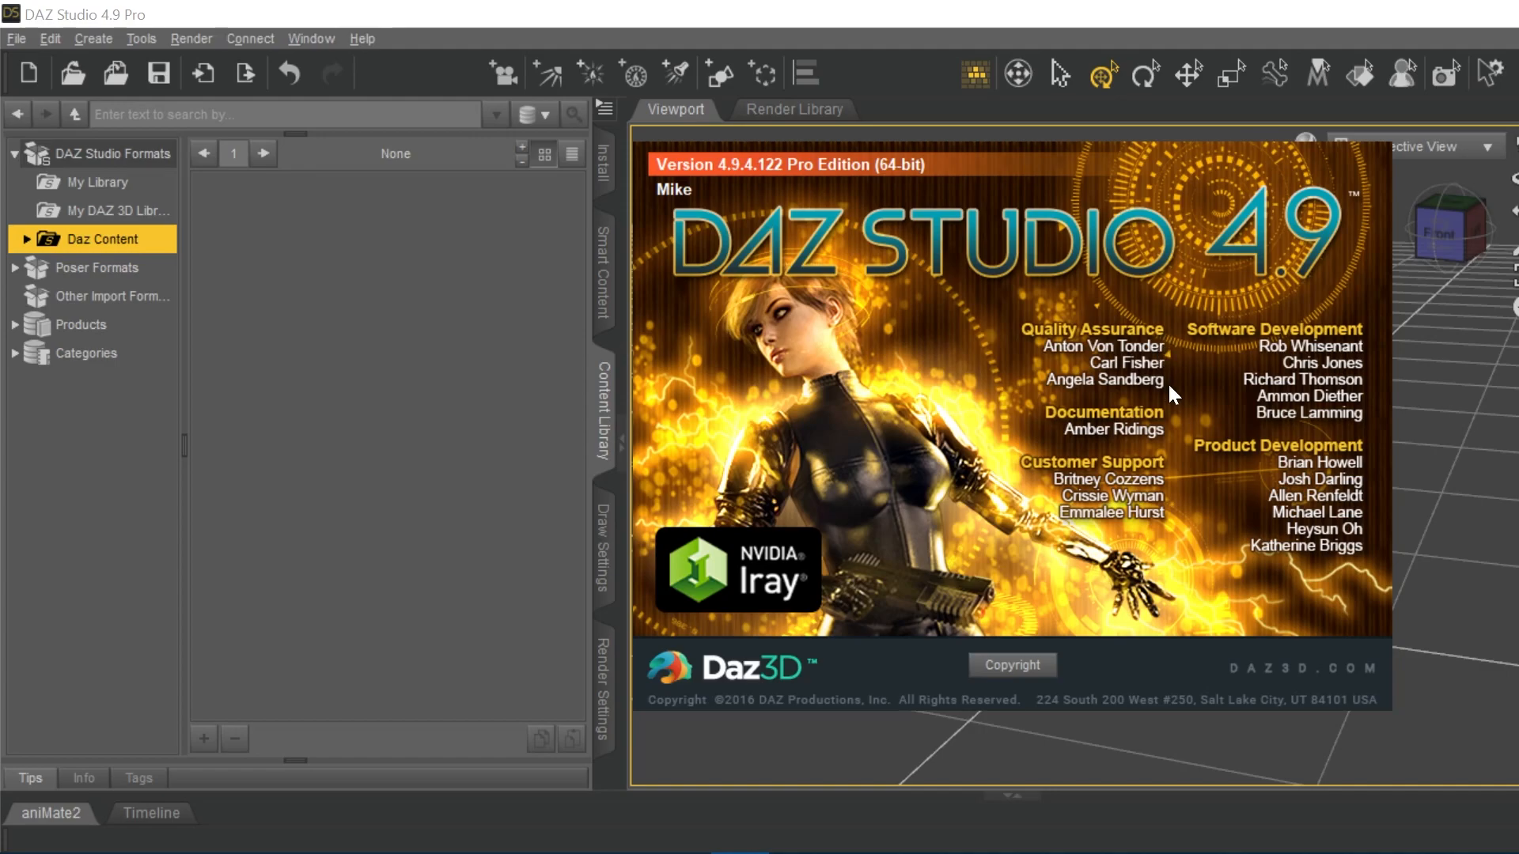
{"action": "mouse_move", "coordinate": [1428, 378]}
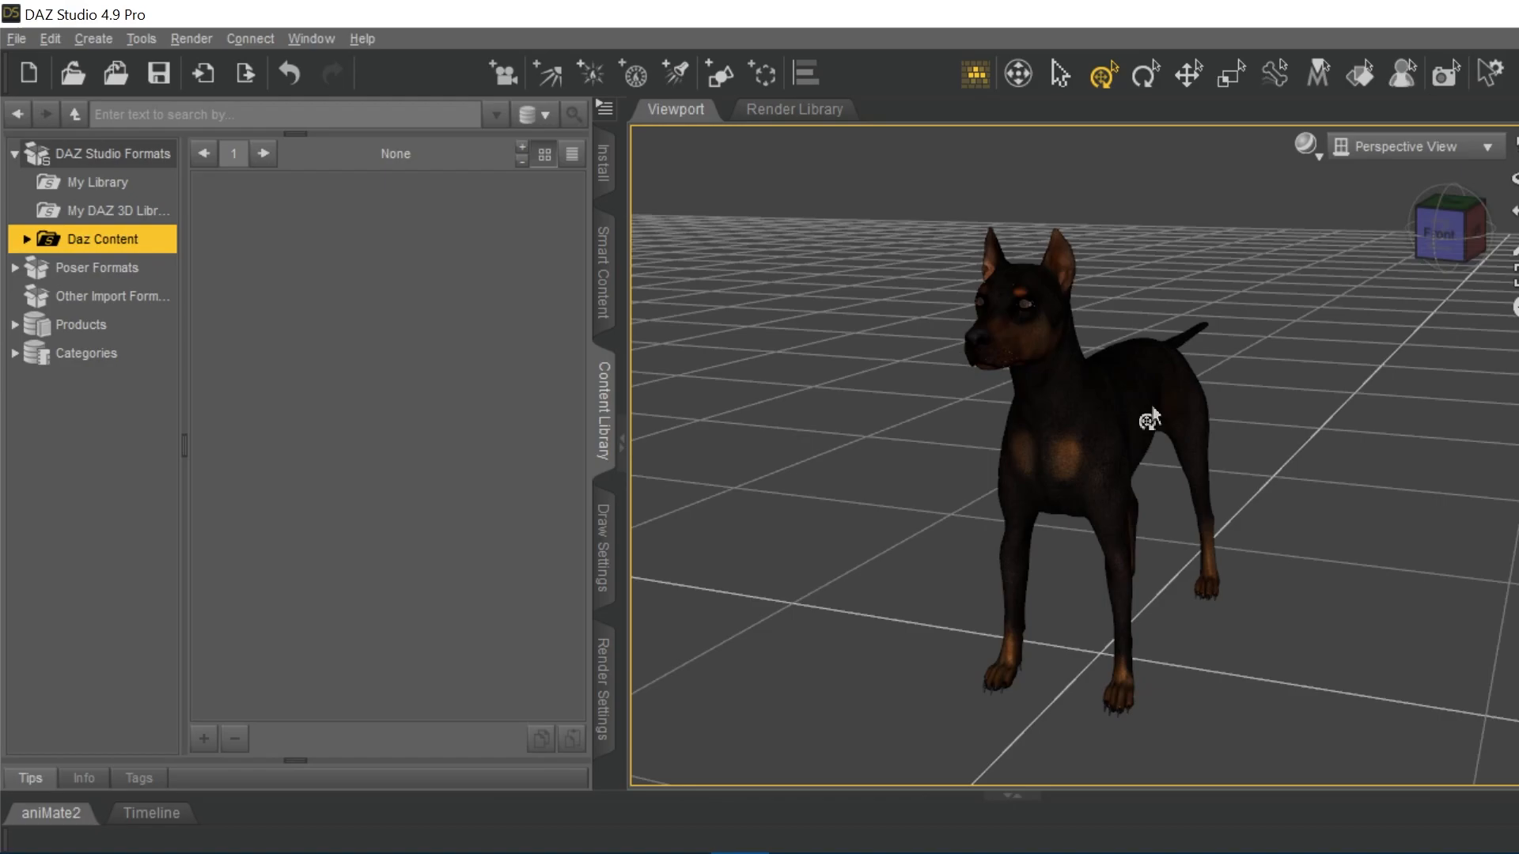
{"action": "left_click", "coordinate": [1076, 411]}
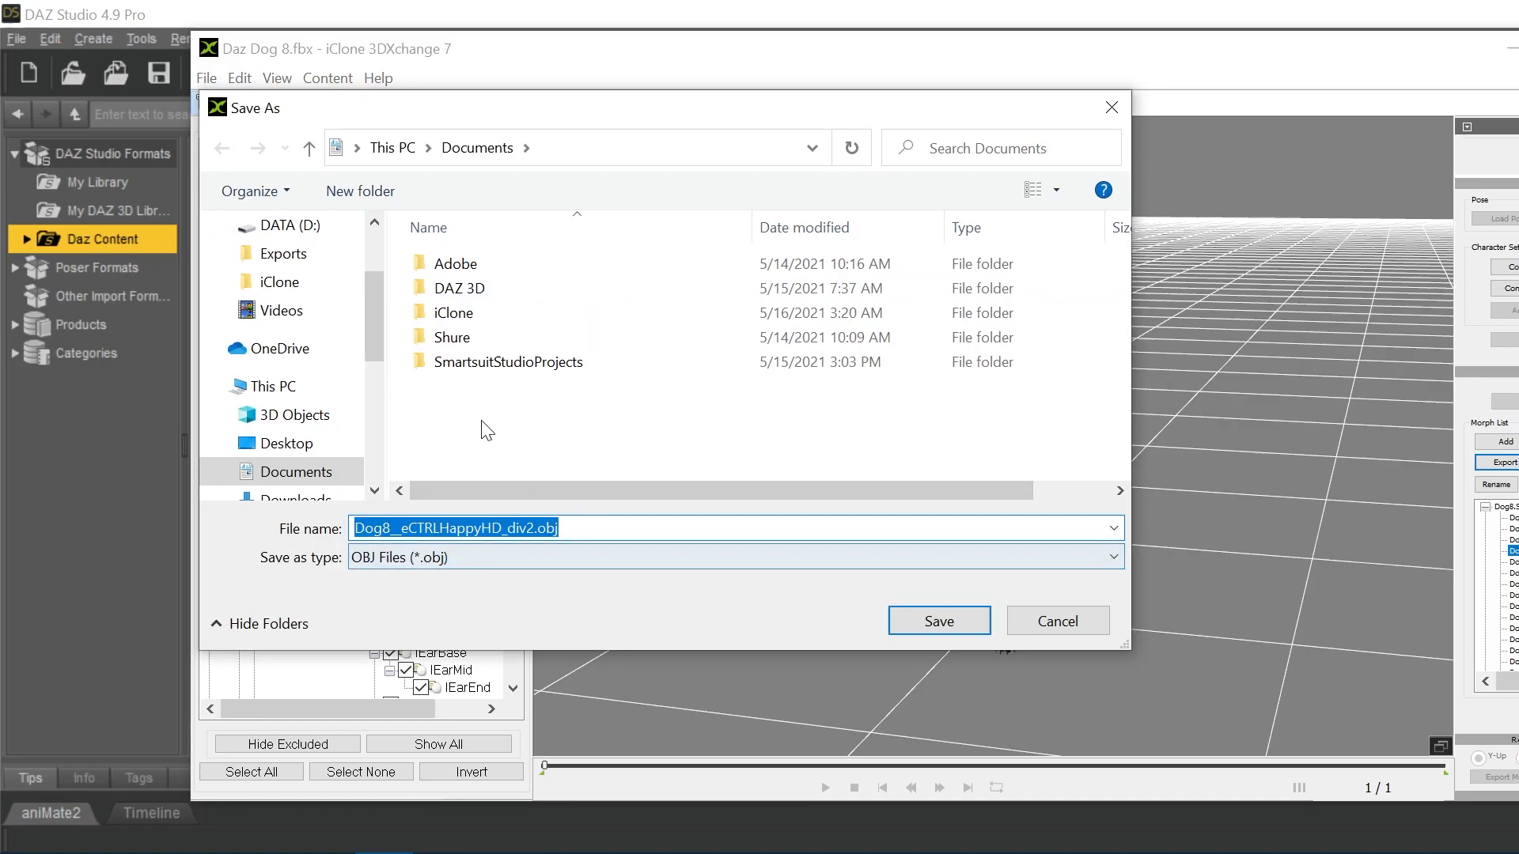
{"action": "mouse_move", "coordinate": [699, 593]}
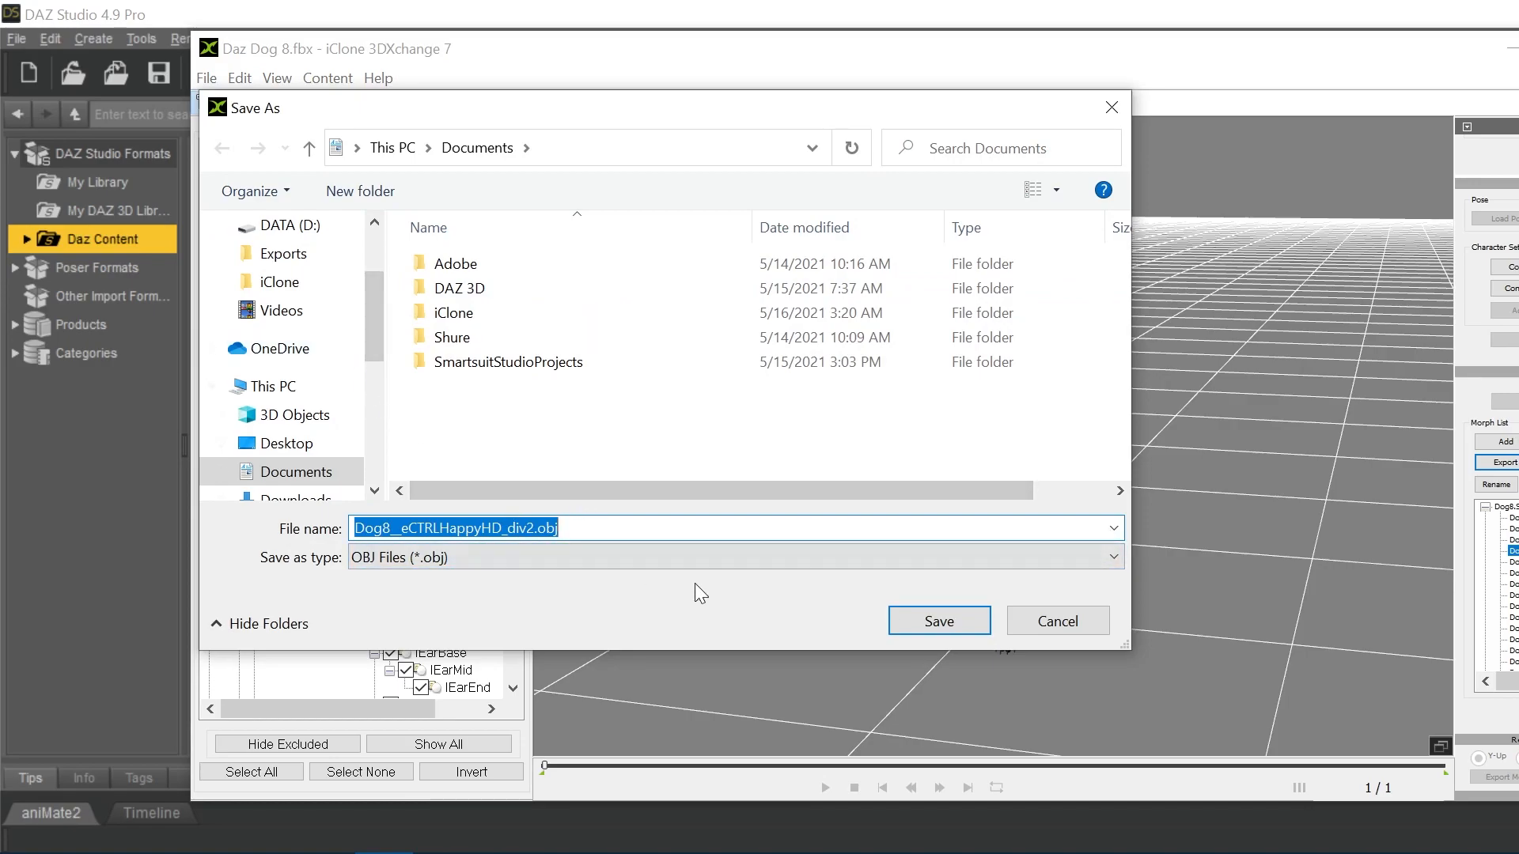
Step: Save the happy morph OBJ into Data (E:) > Exports and acknowledge the successful export
{"action": "scroll", "scroll_direction": "down", "scroll_amount": 3}
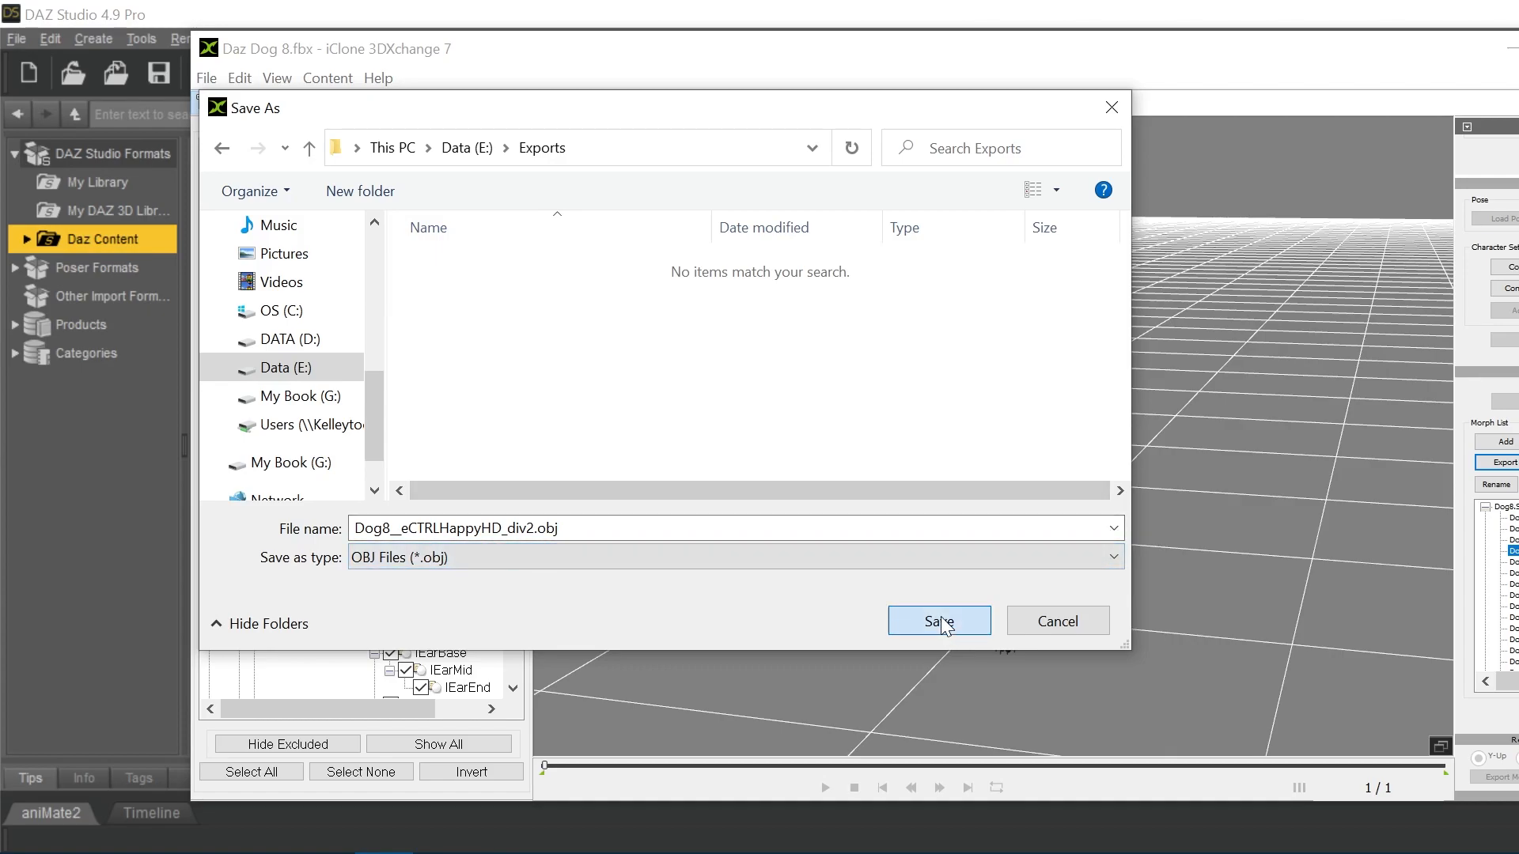
{"action": "left_click", "coordinate": [938, 620]}
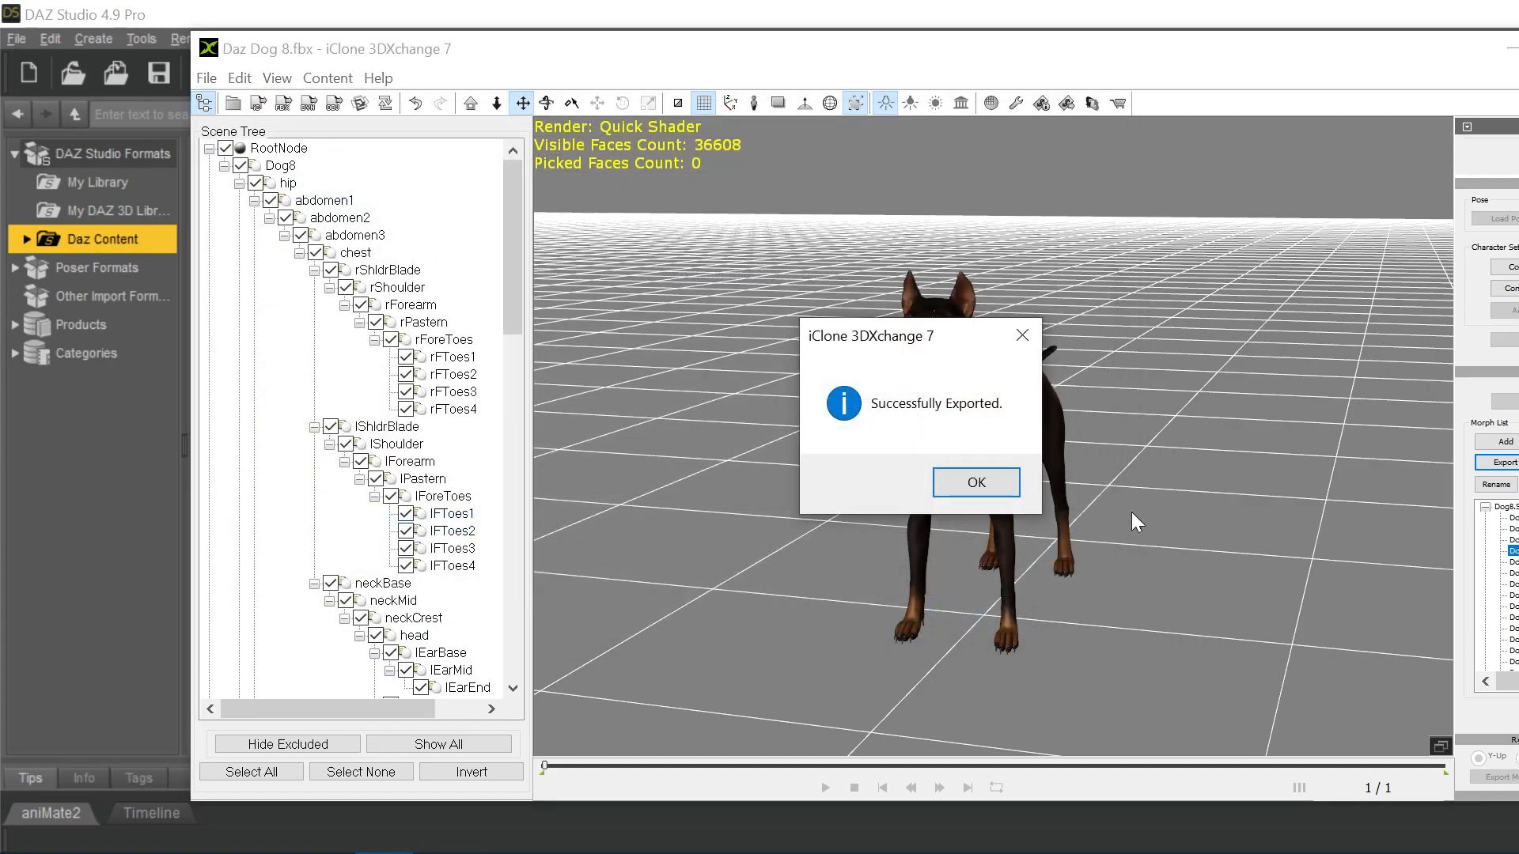
{"action": "left_click", "coordinate": [975, 483]}
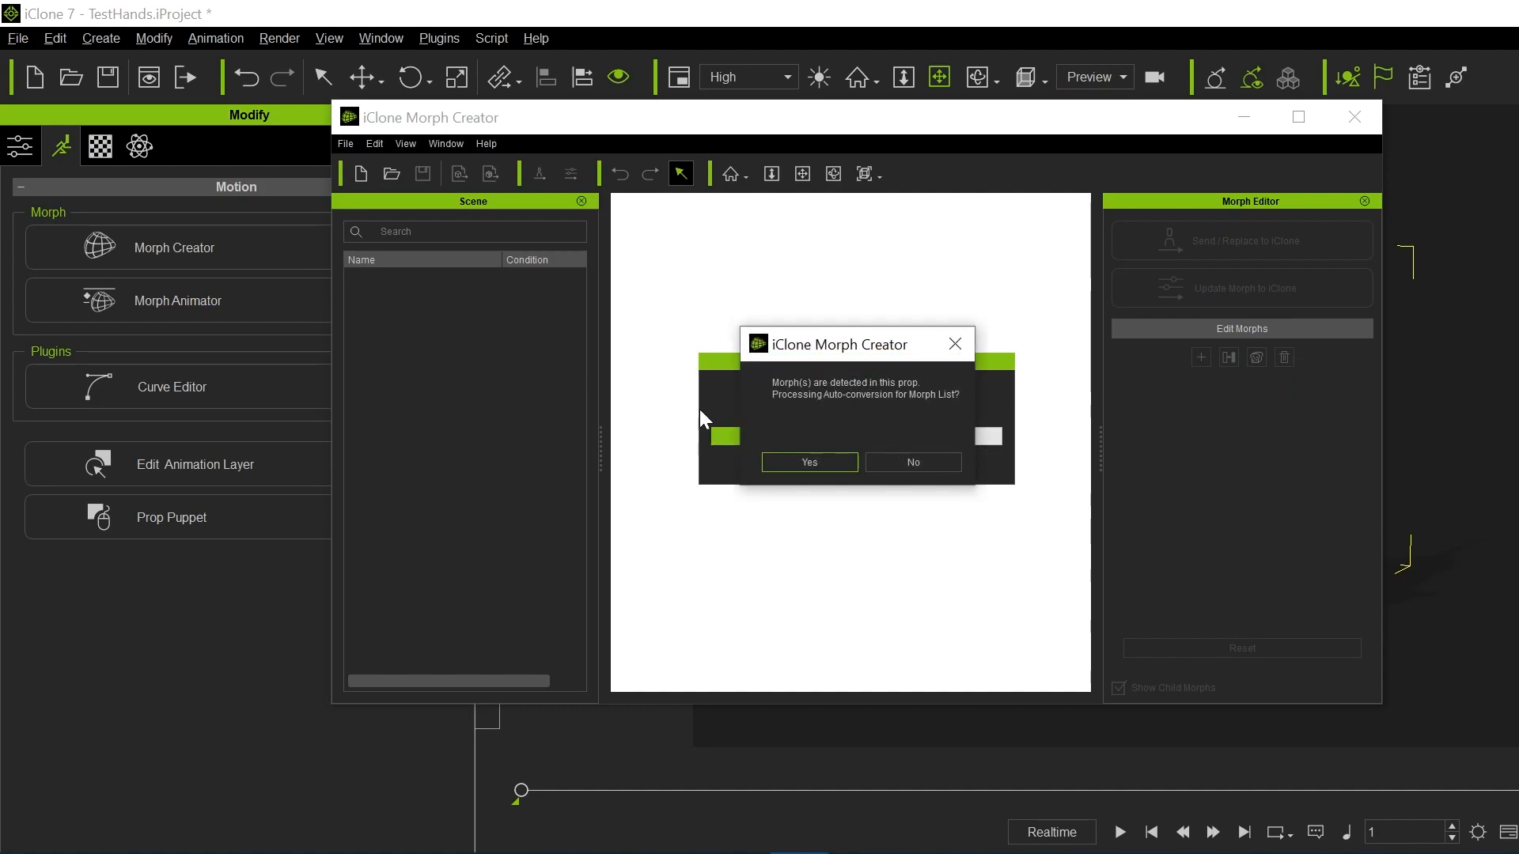
Step: Load Daz Dog 8 into Morph Creator with auto-converted morphs and start loading a morph file
{"action": "left_click", "coordinate": [808, 462]}
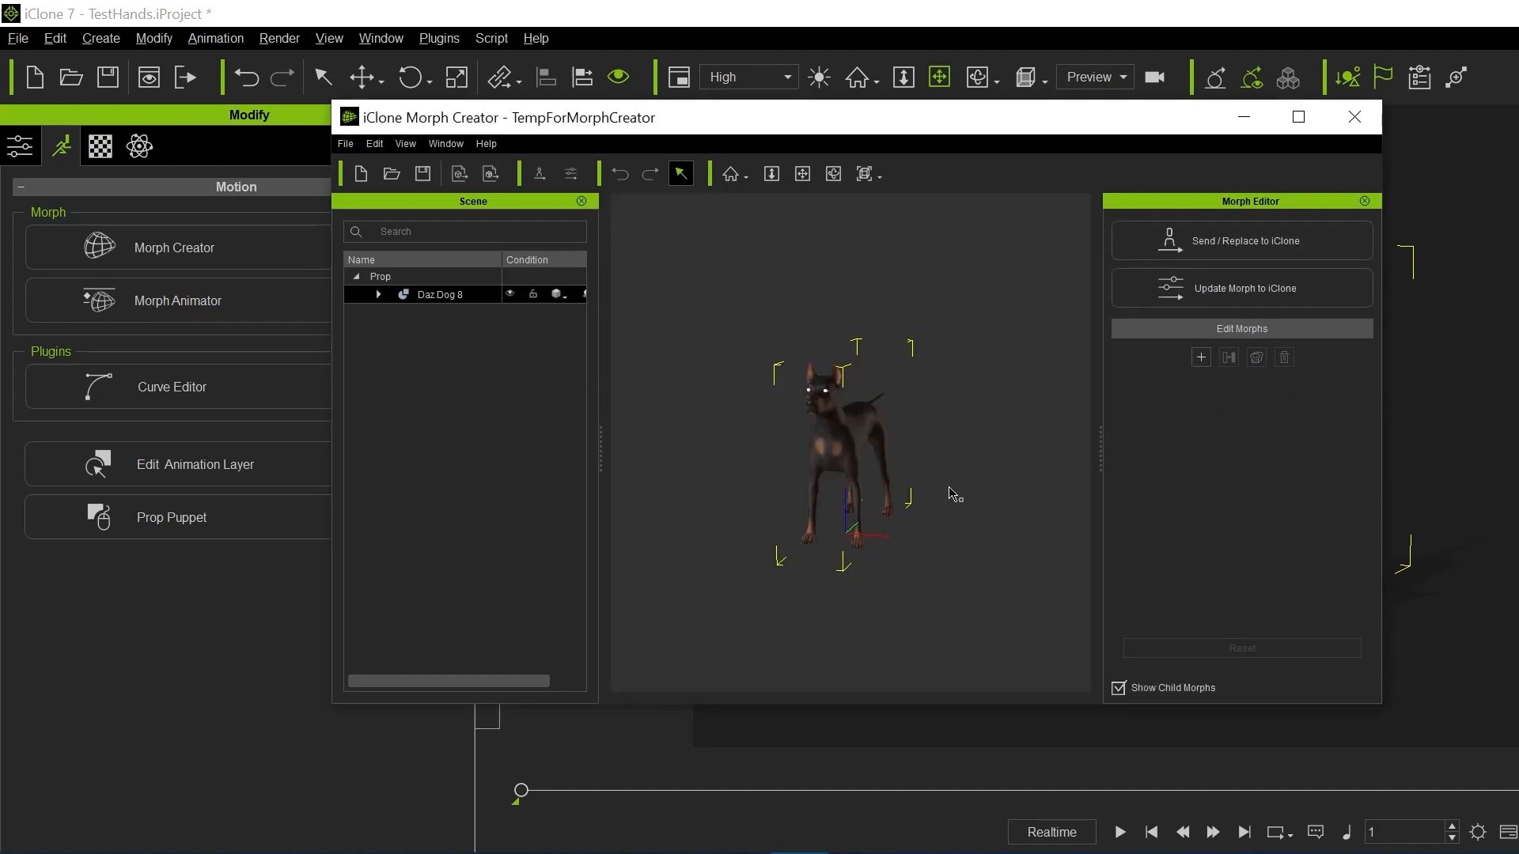
{"action": "left_click", "coordinate": [1199, 358]}
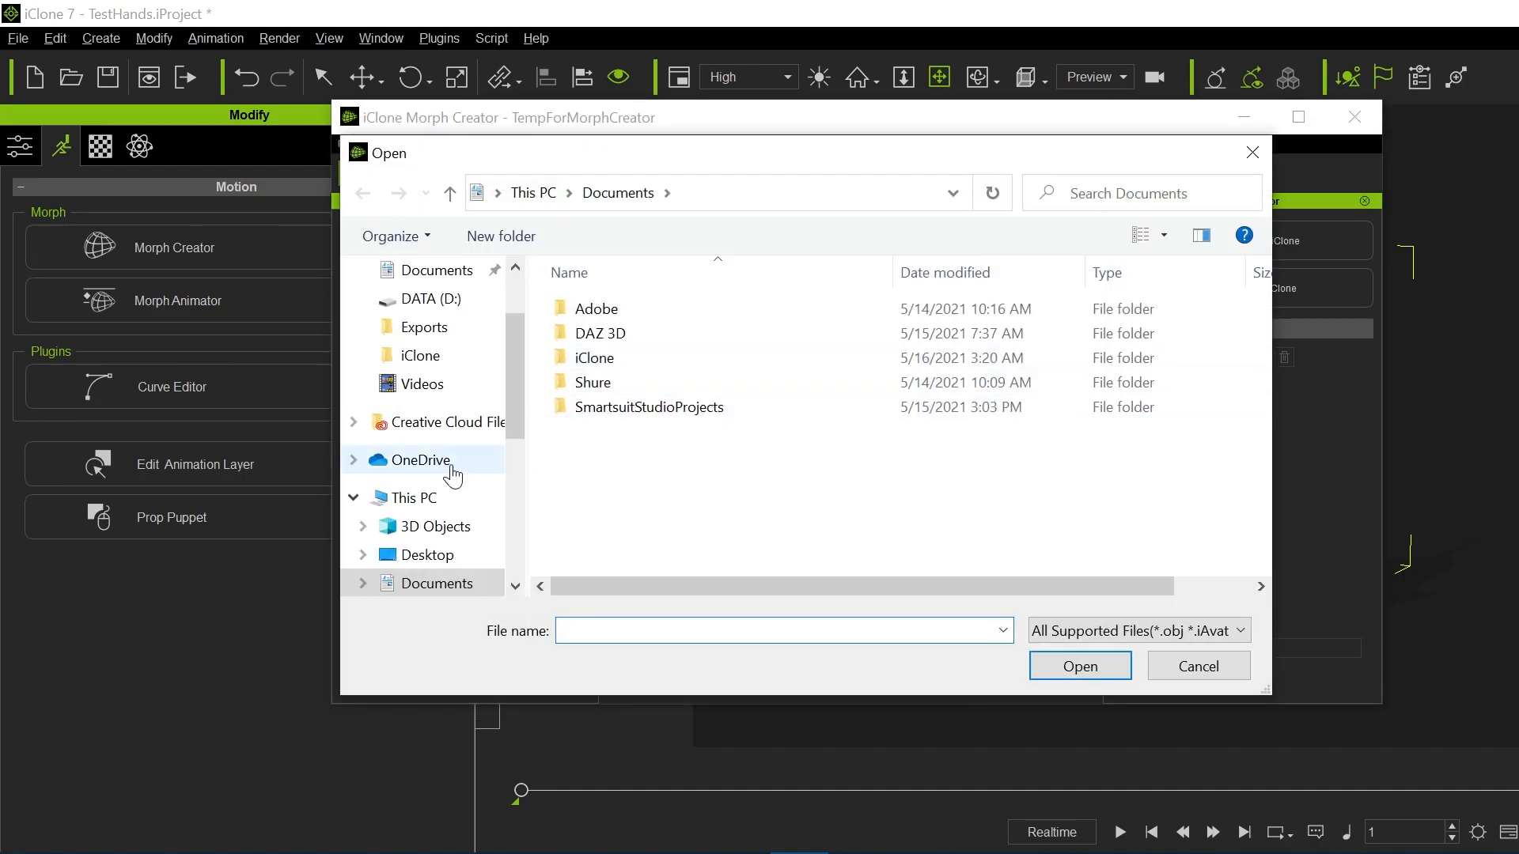
Step: Import the exported Dog8__eCTRLHappyHD_div2 OBJ from Exports with Y-Up axis as a morph at 100
{"action": "left_click", "coordinate": [424, 325]}
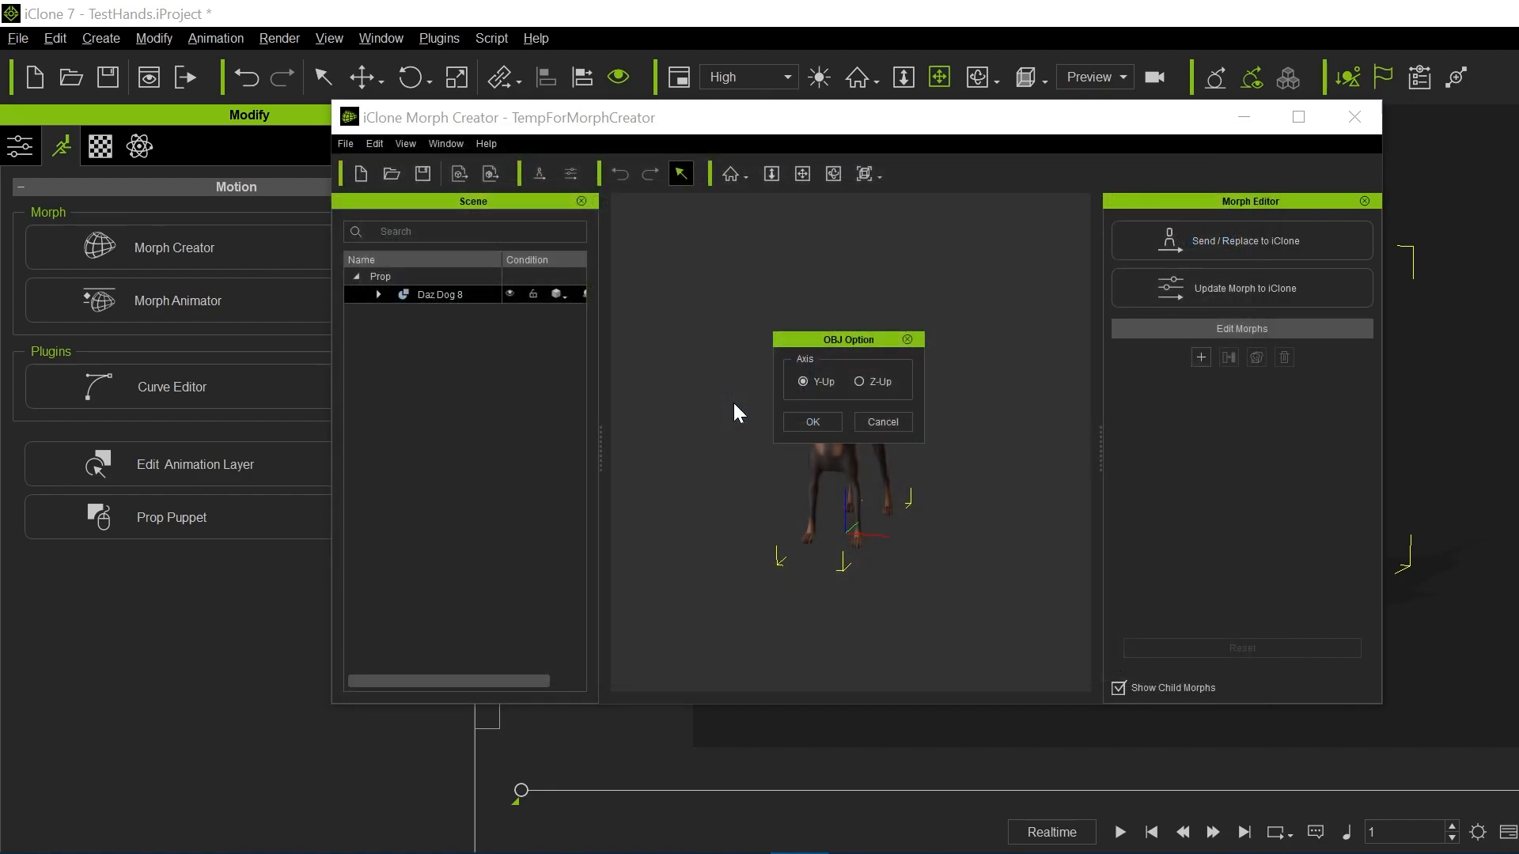
{"action": "left_click", "coordinate": [810, 421]}
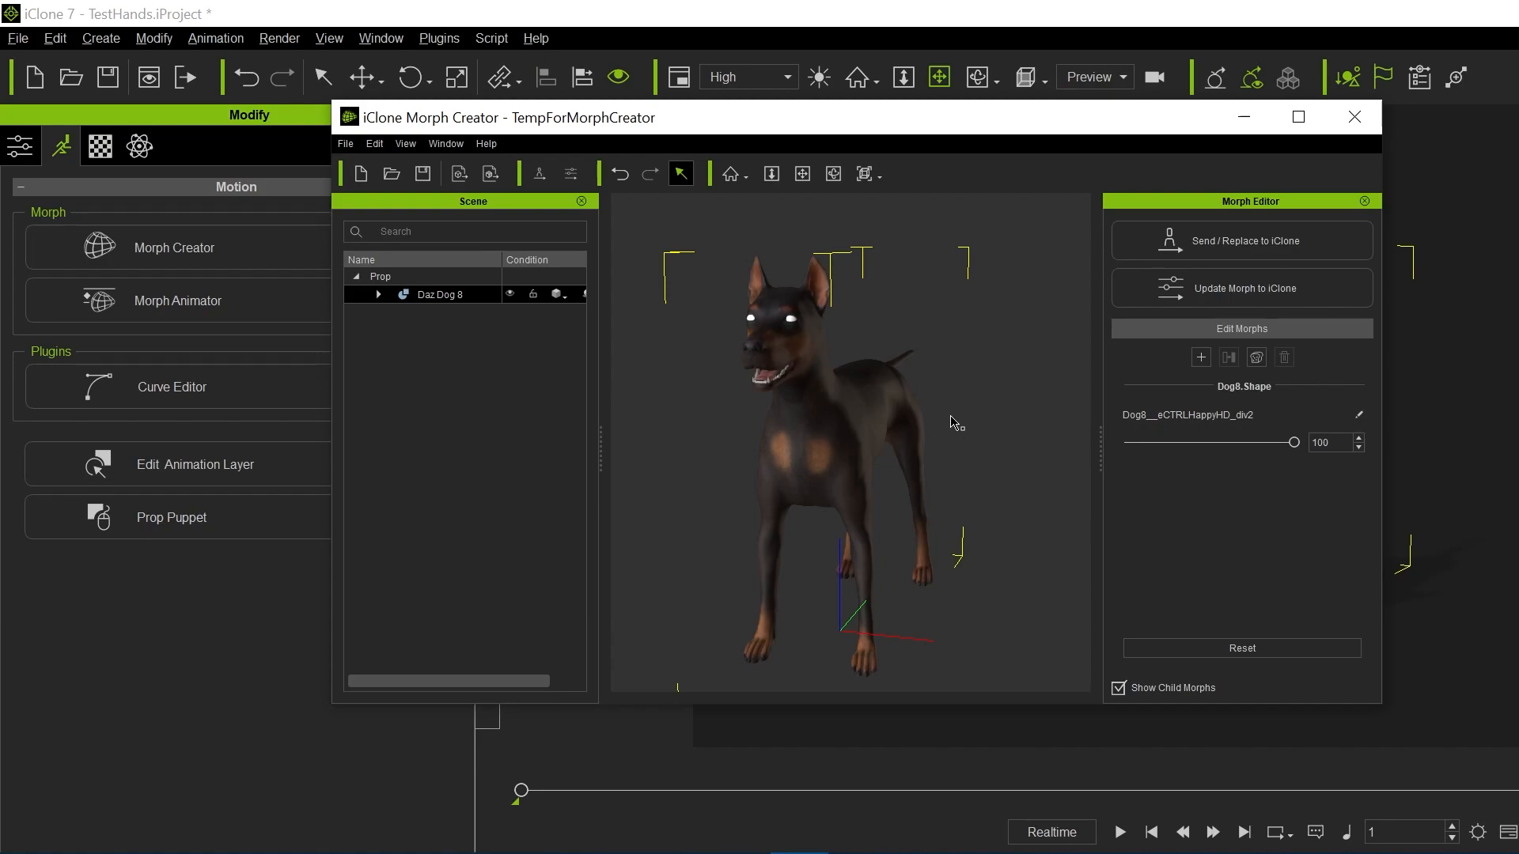
{"action": "mouse_move", "coordinate": [775, 487]}
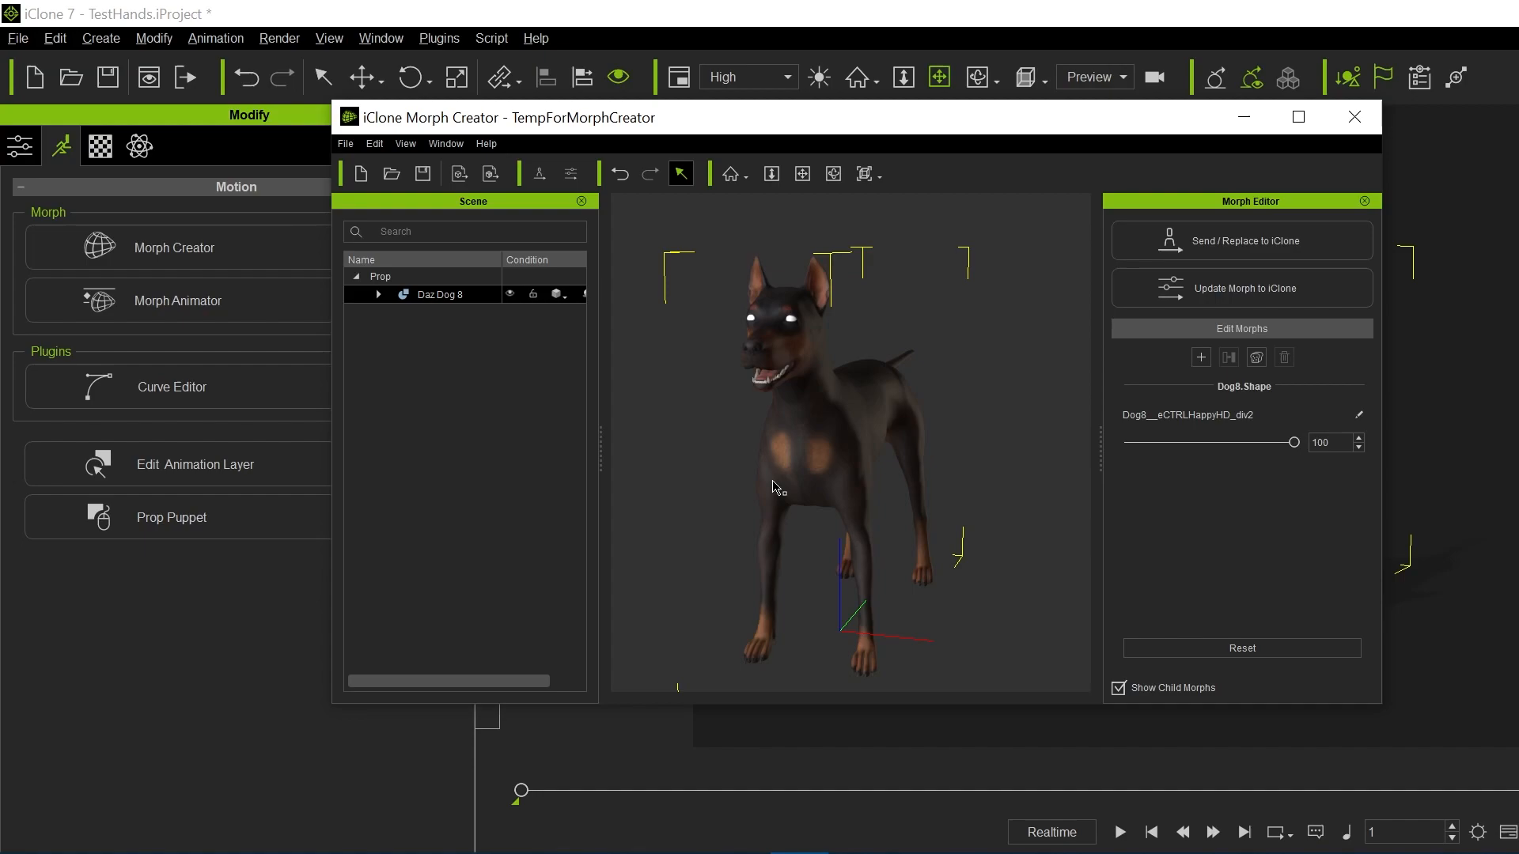
{"action": "mouse_move", "coordinate": [991, 464]}
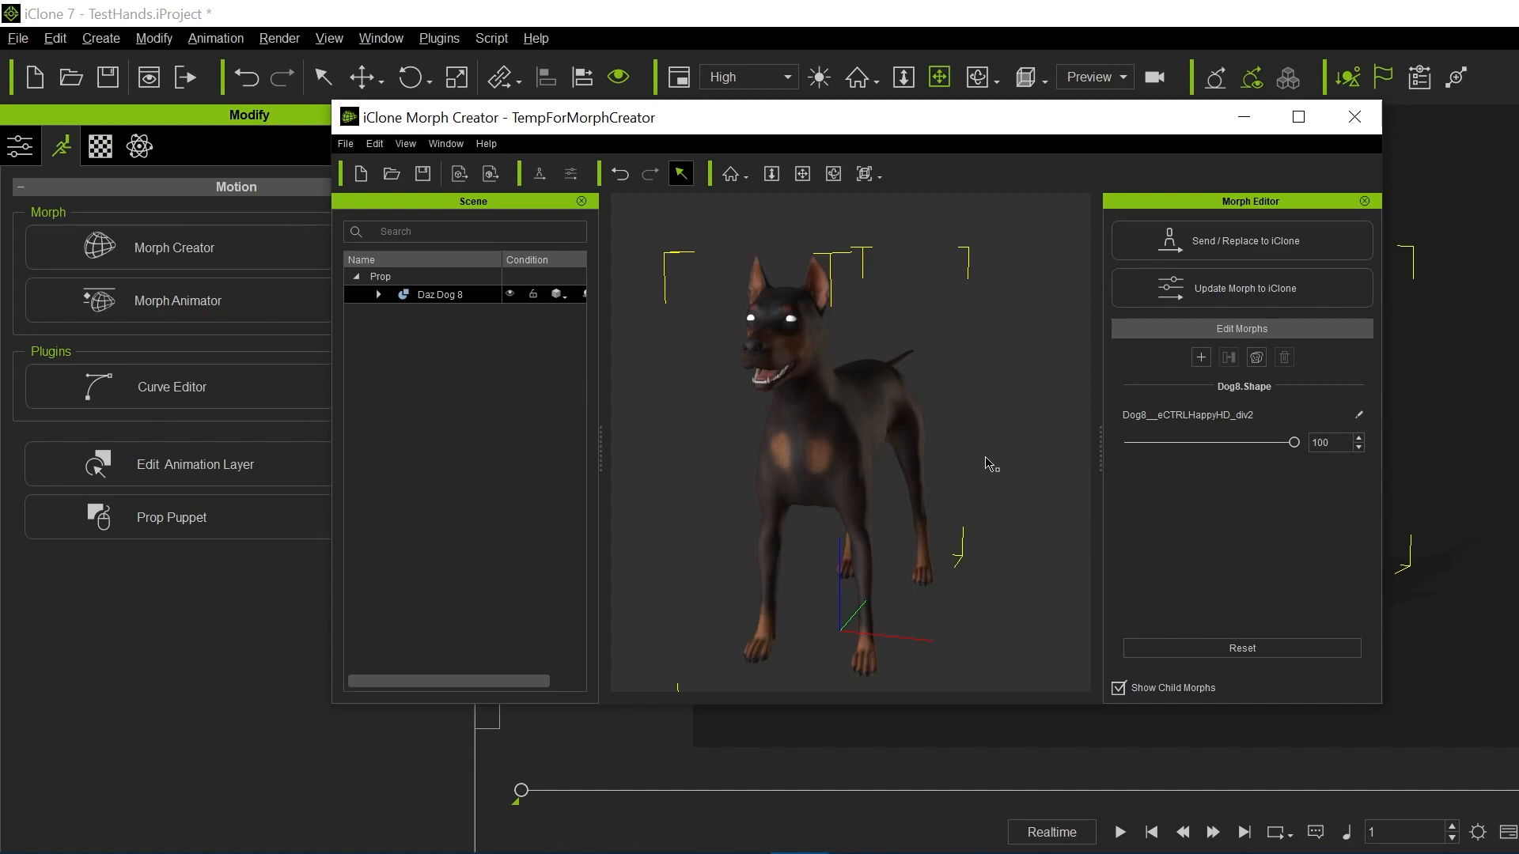